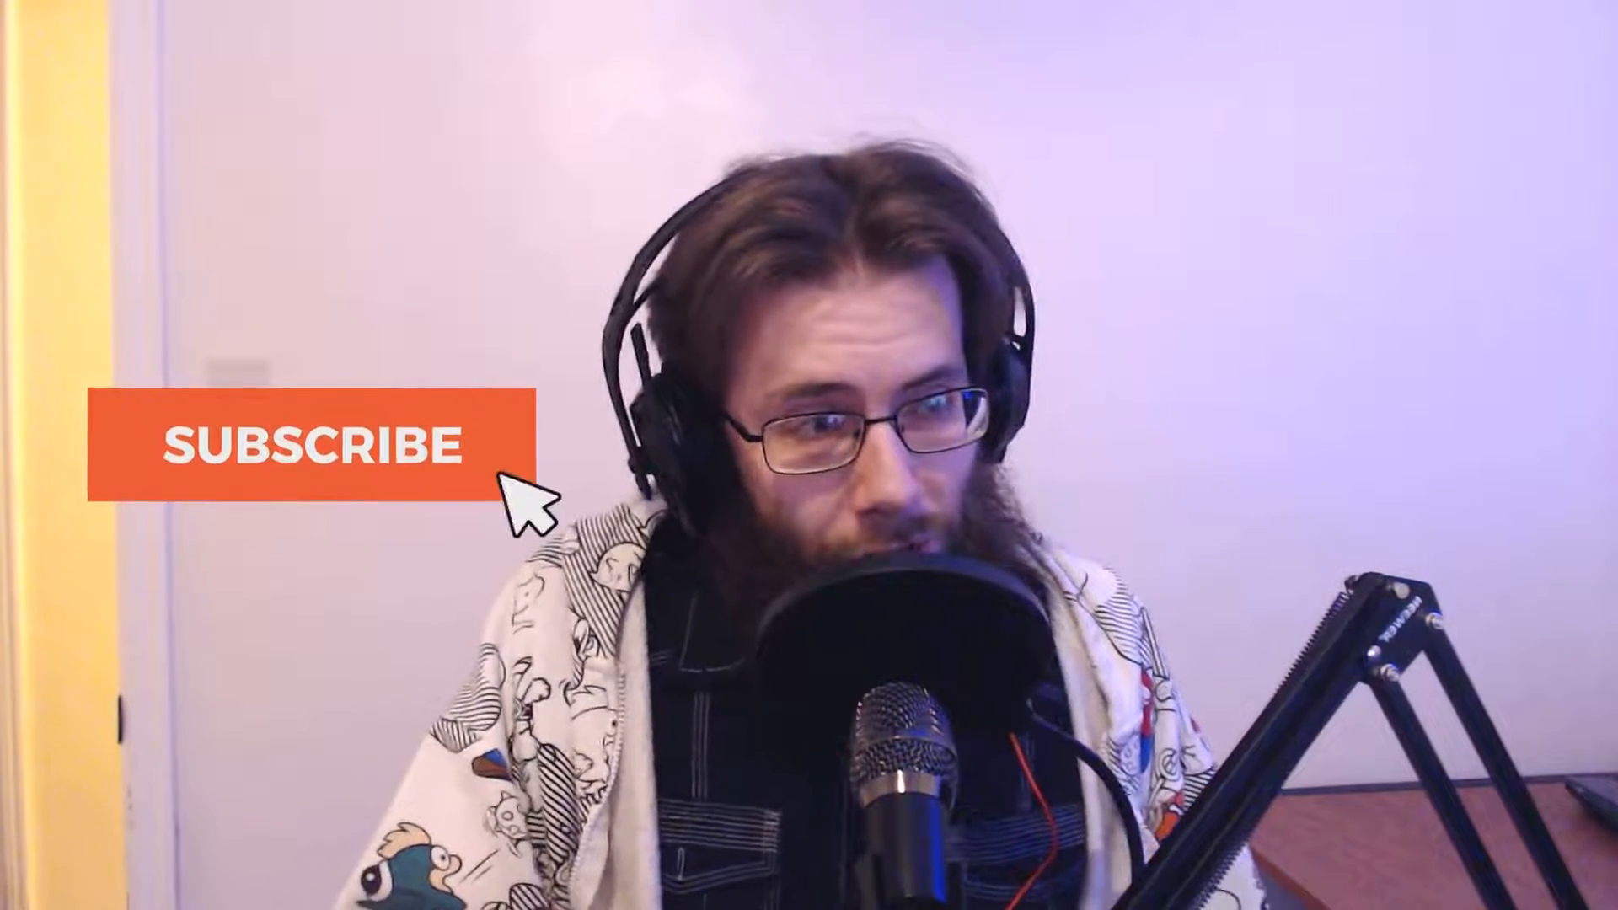
Step: Focus the finalize_video script in Vim and glance from its last line back to the top
left_click(310, 445)
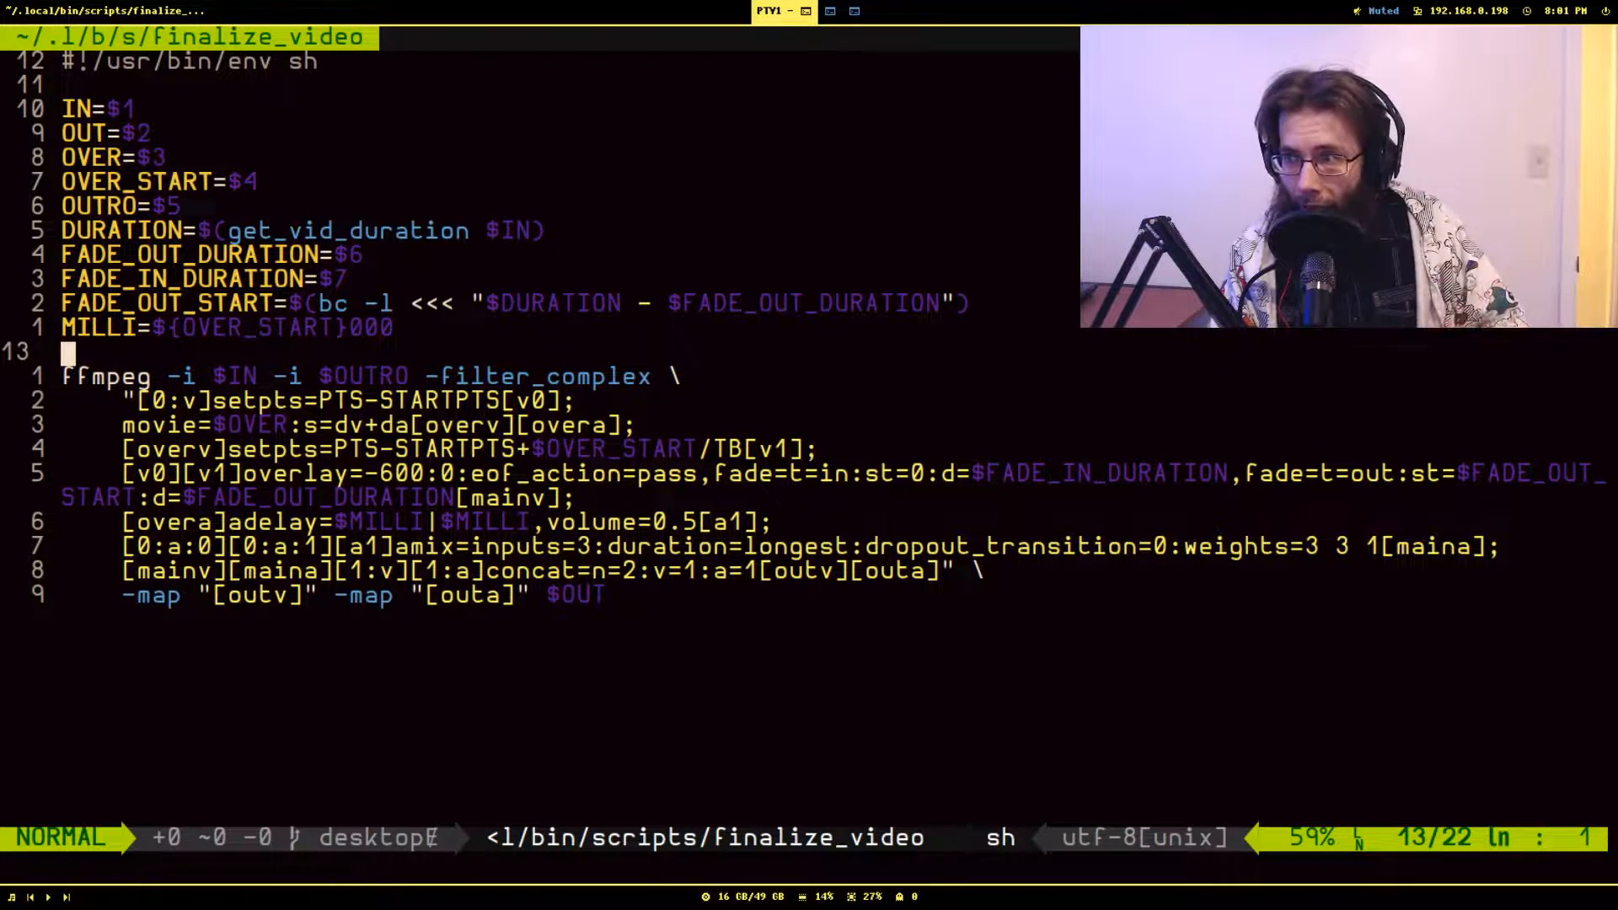
key("G")
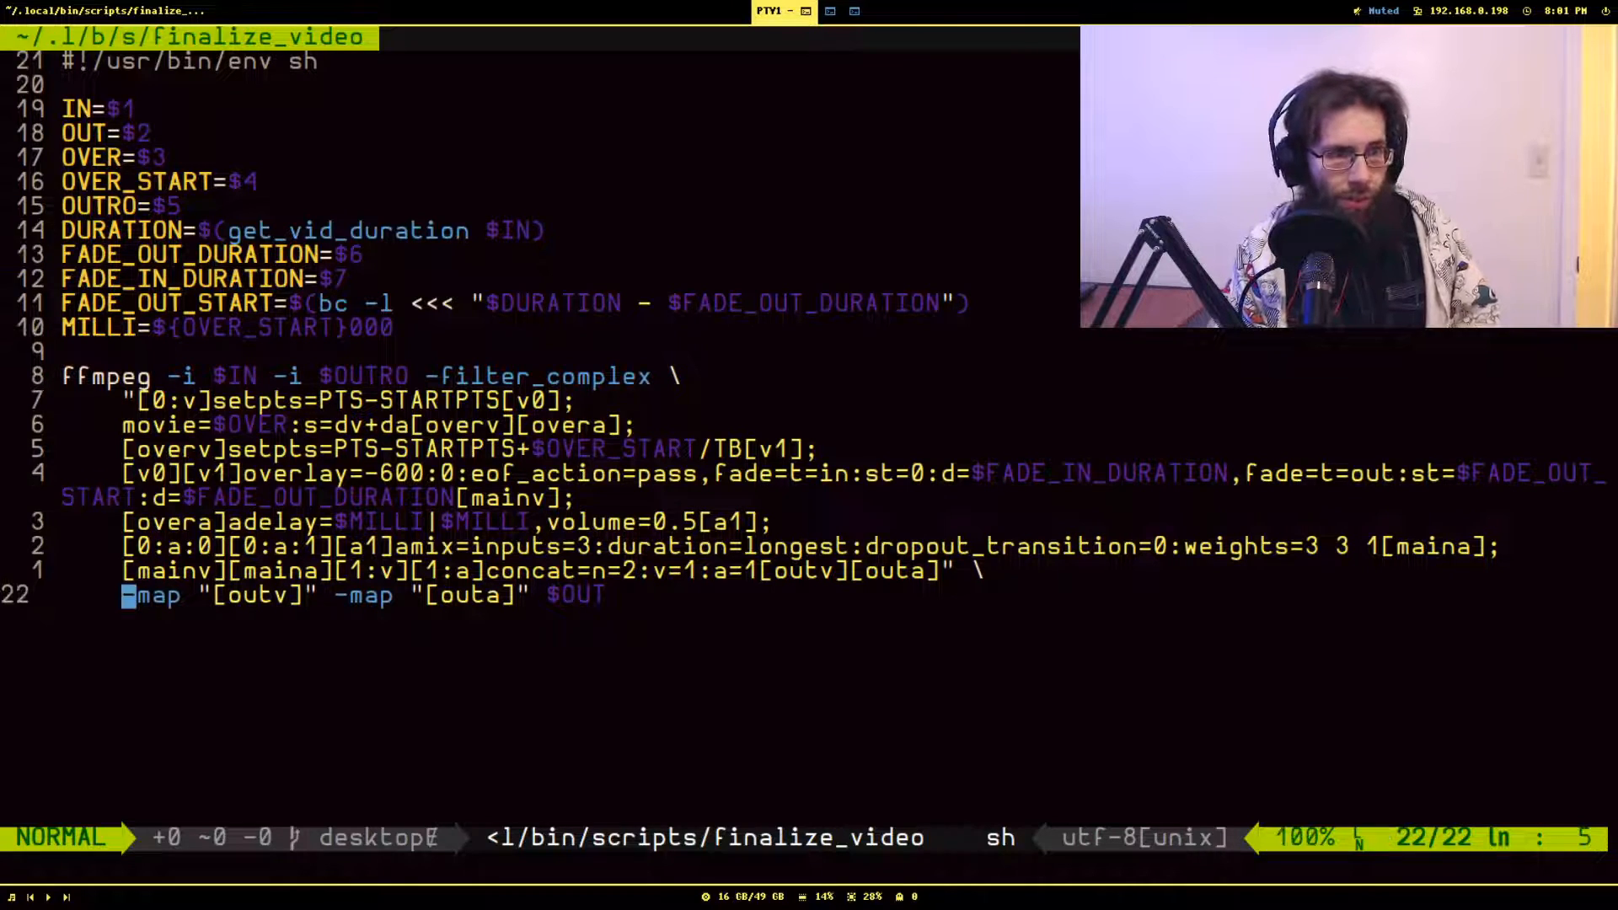
key("gg")
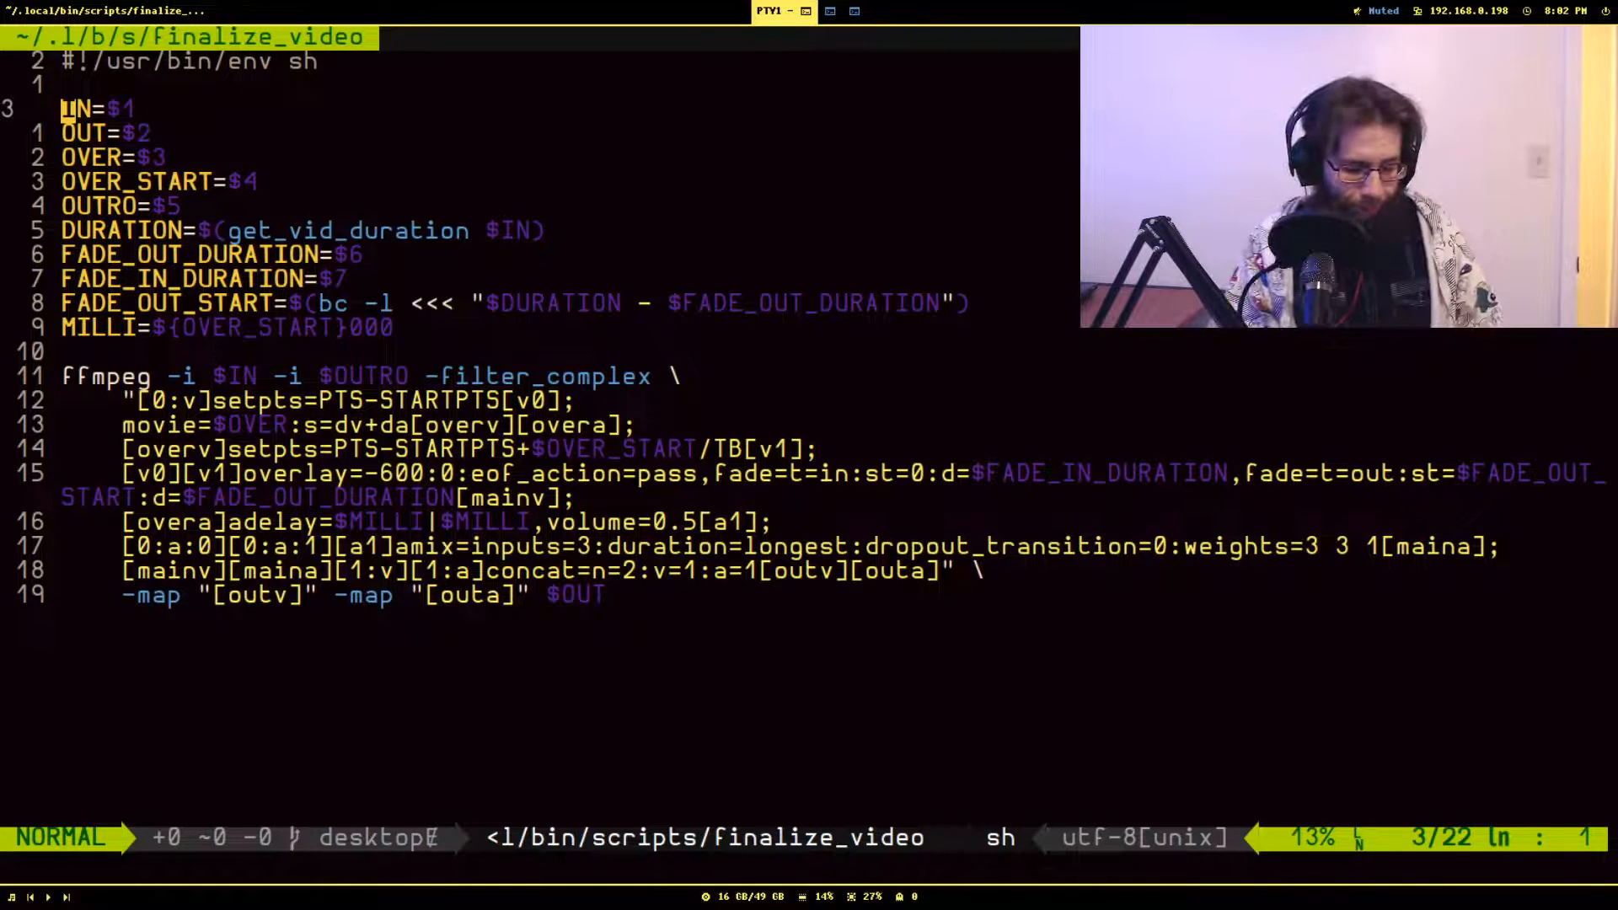
Step: Walk down the argument assignments OUT, OVER, OVER_START, OUTRO through FADE_IN_DURATION toward the ffmpeg command
key("j")
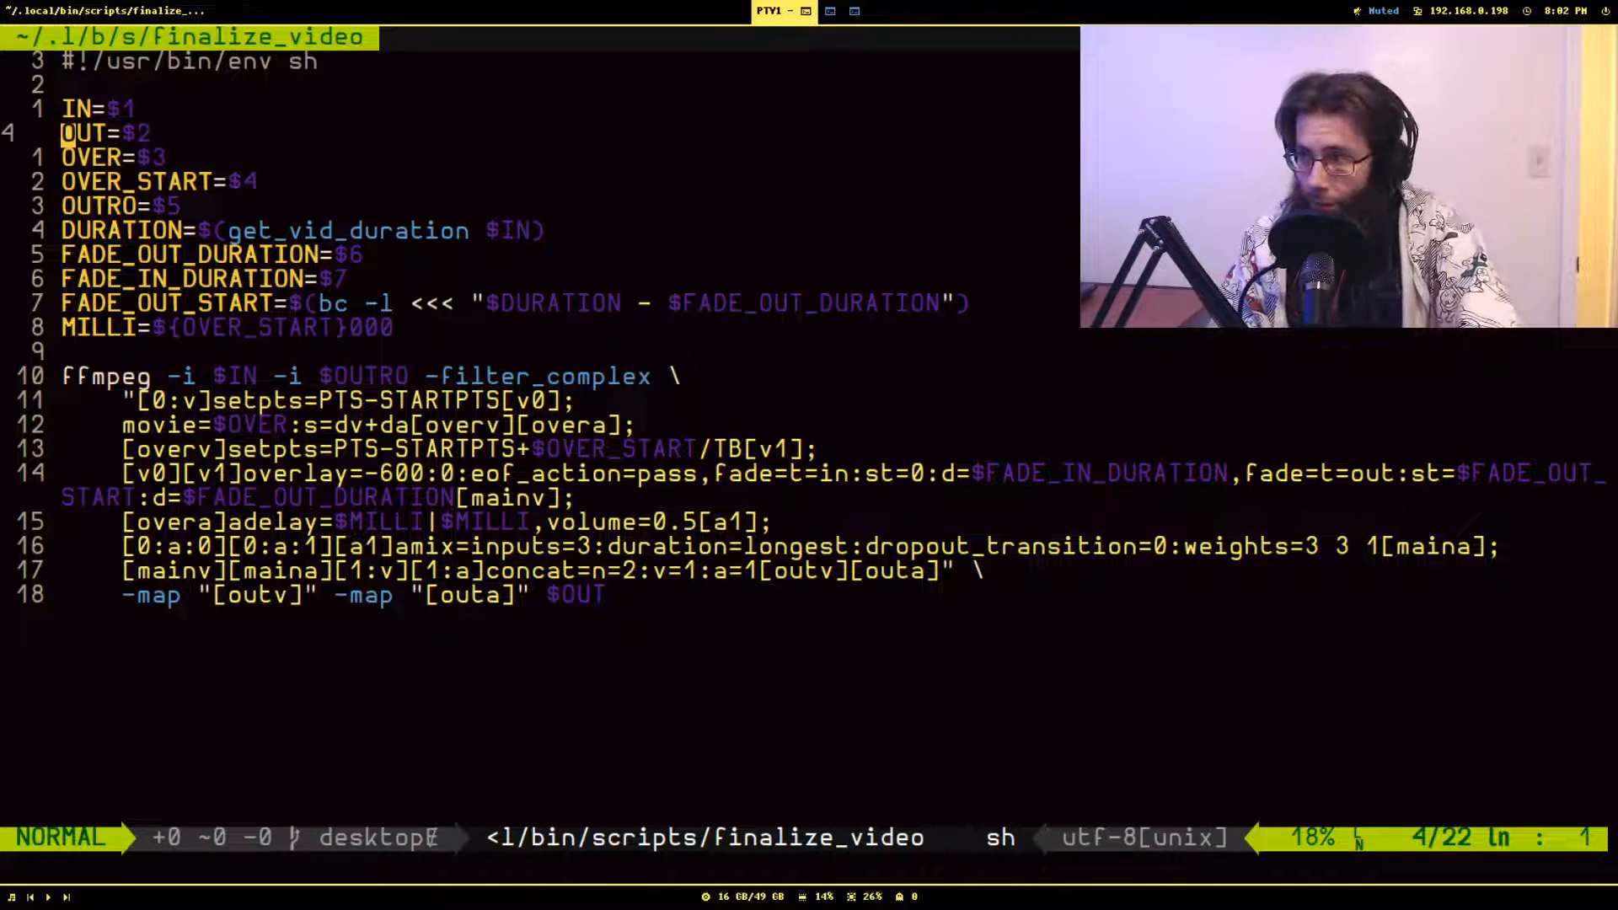
key("j")
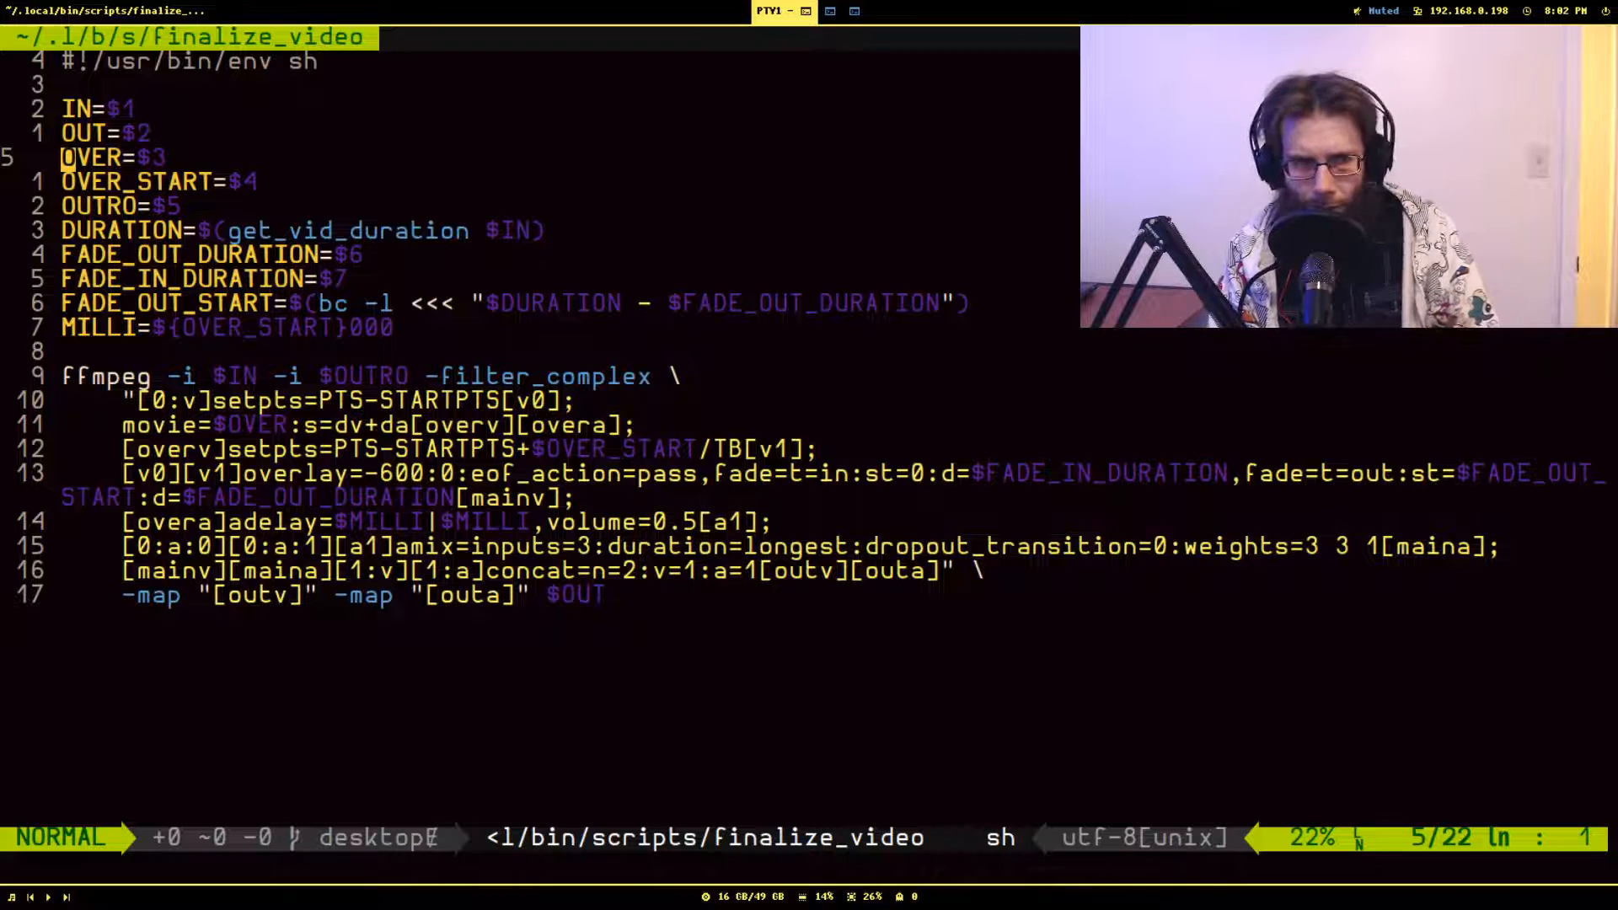
key("j")
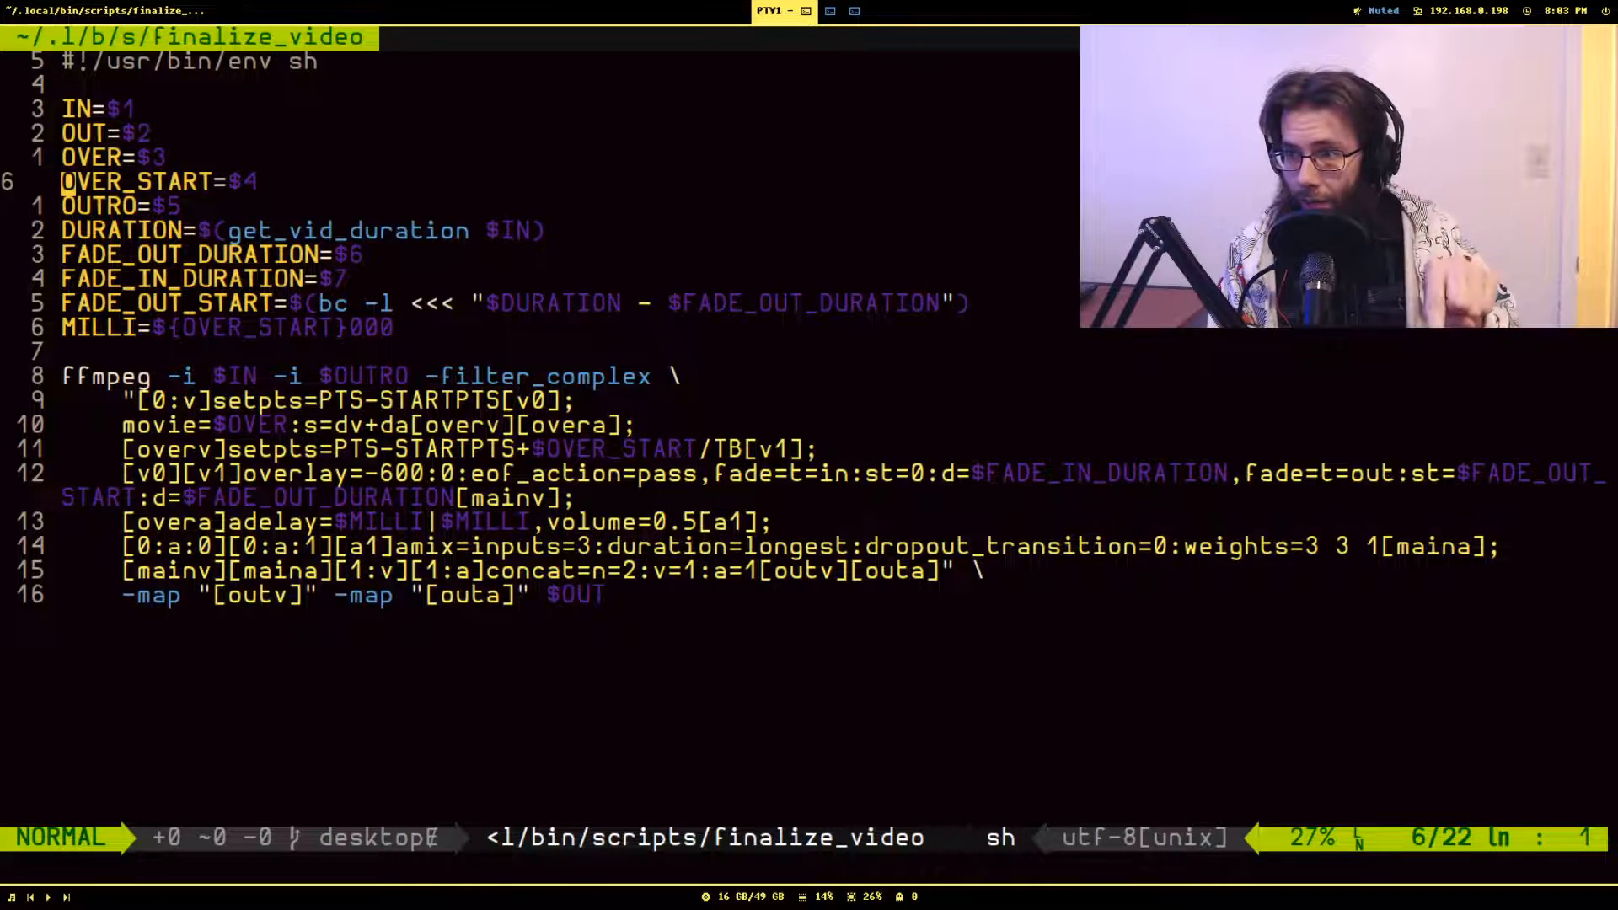
key("j")
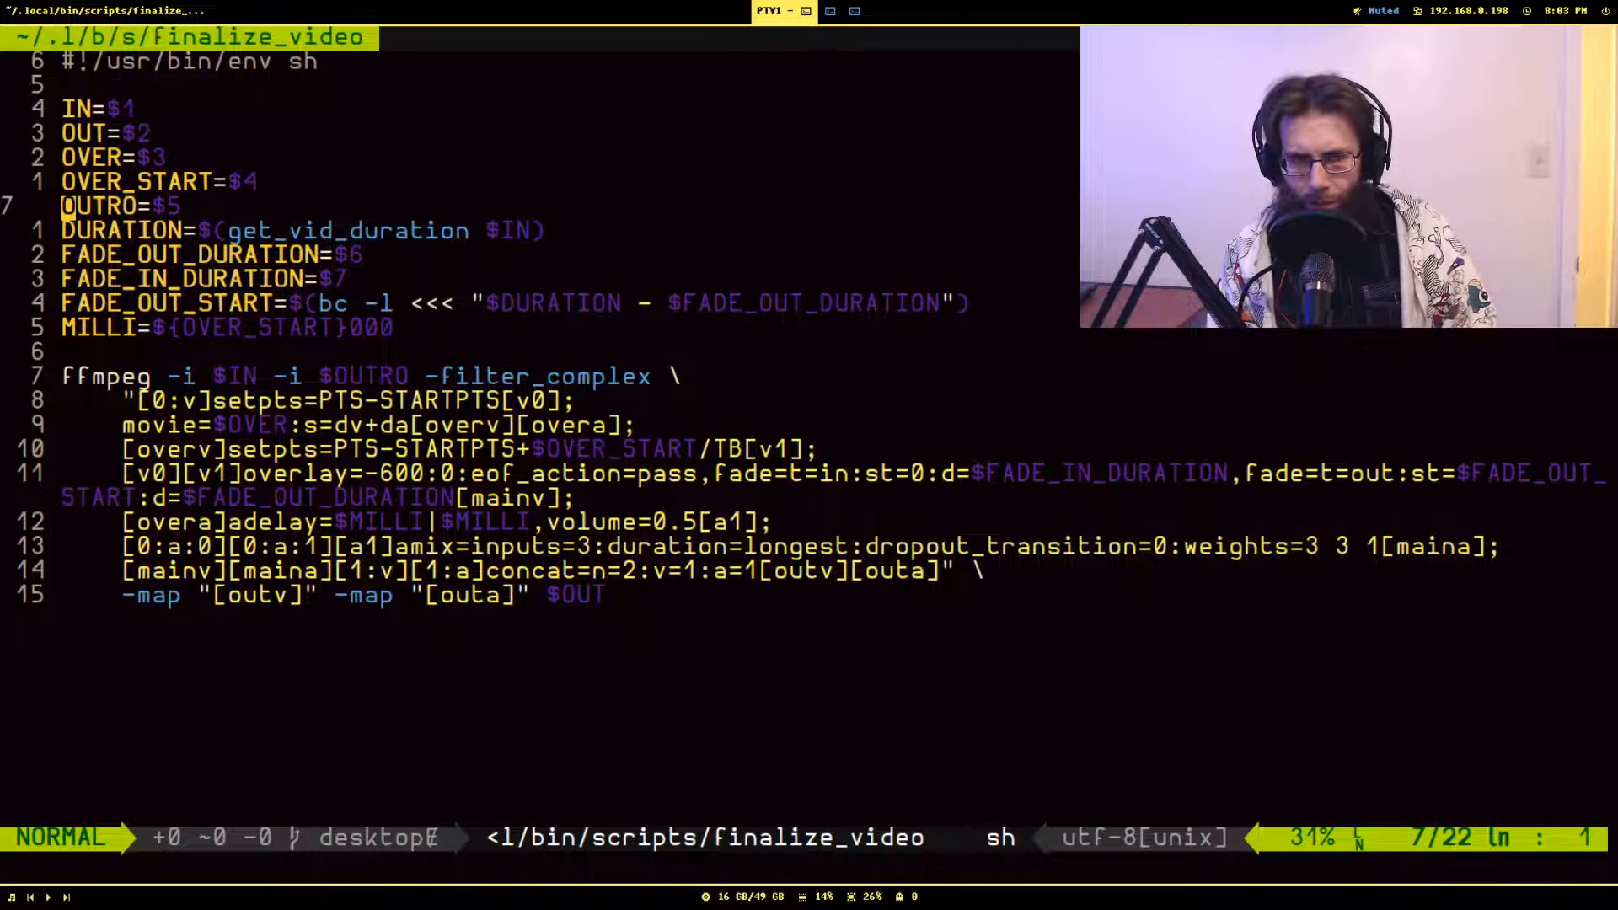
key("j")
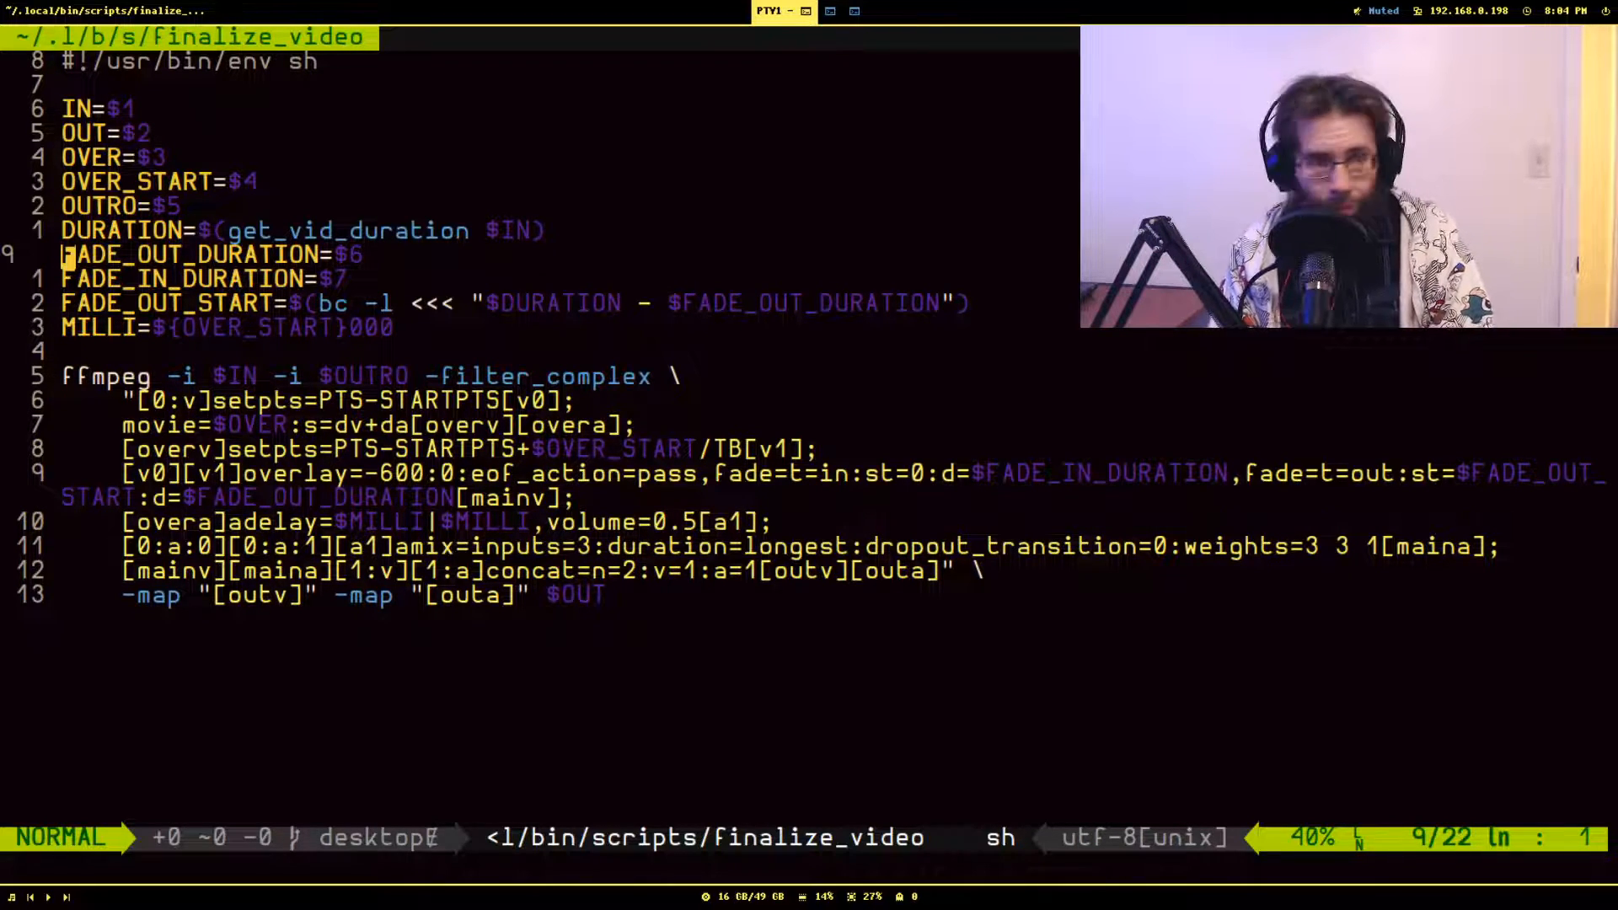
key("j")
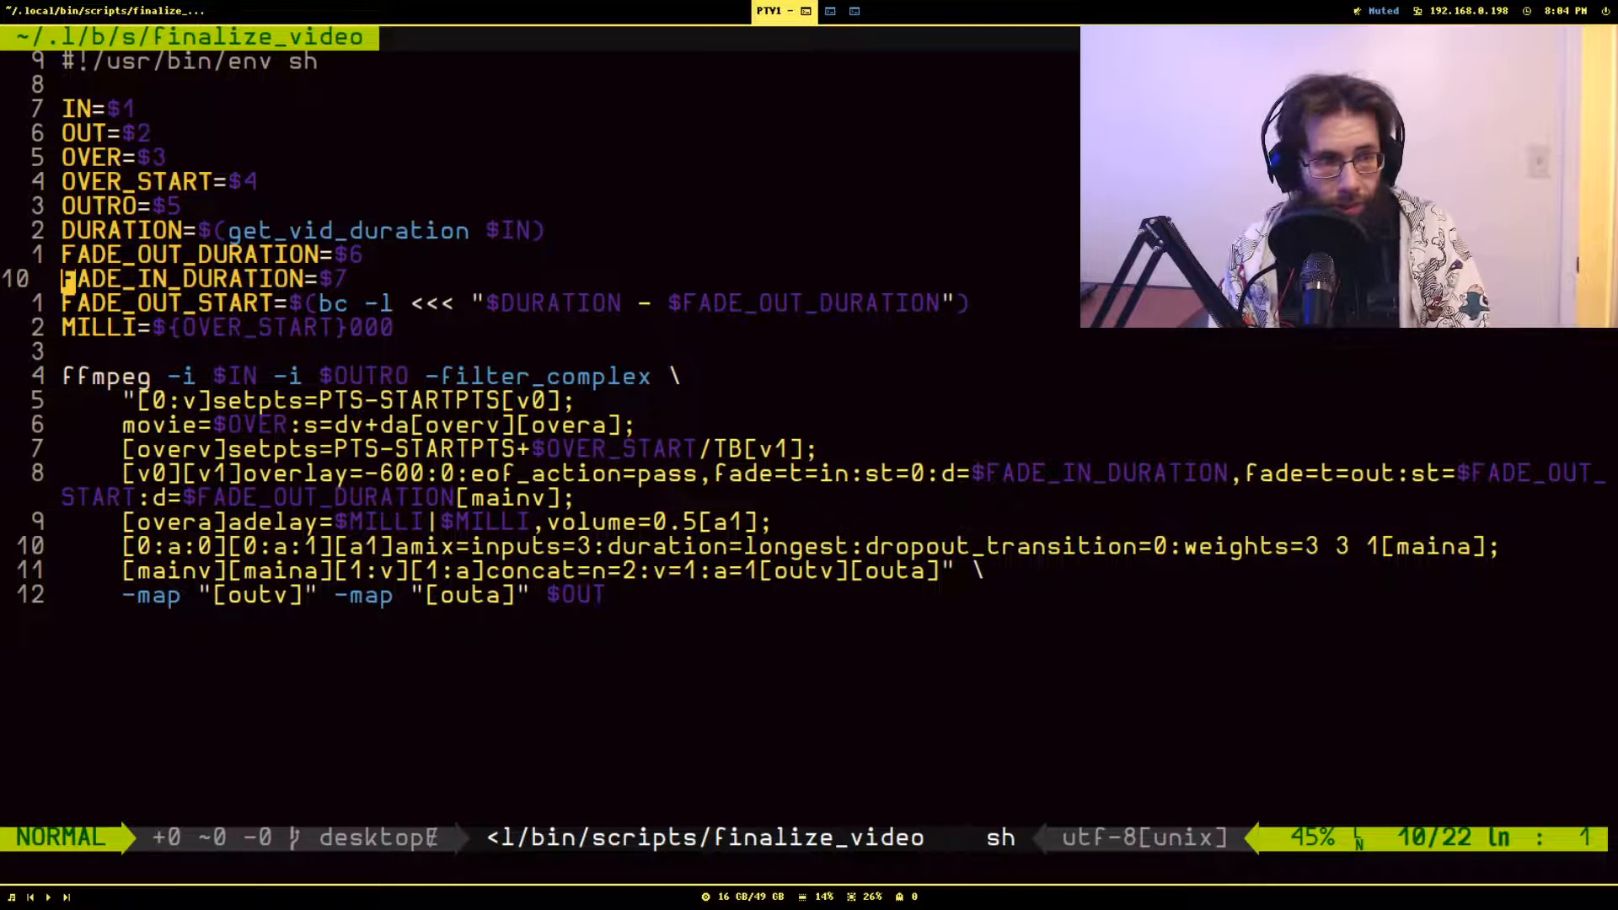
key("j")
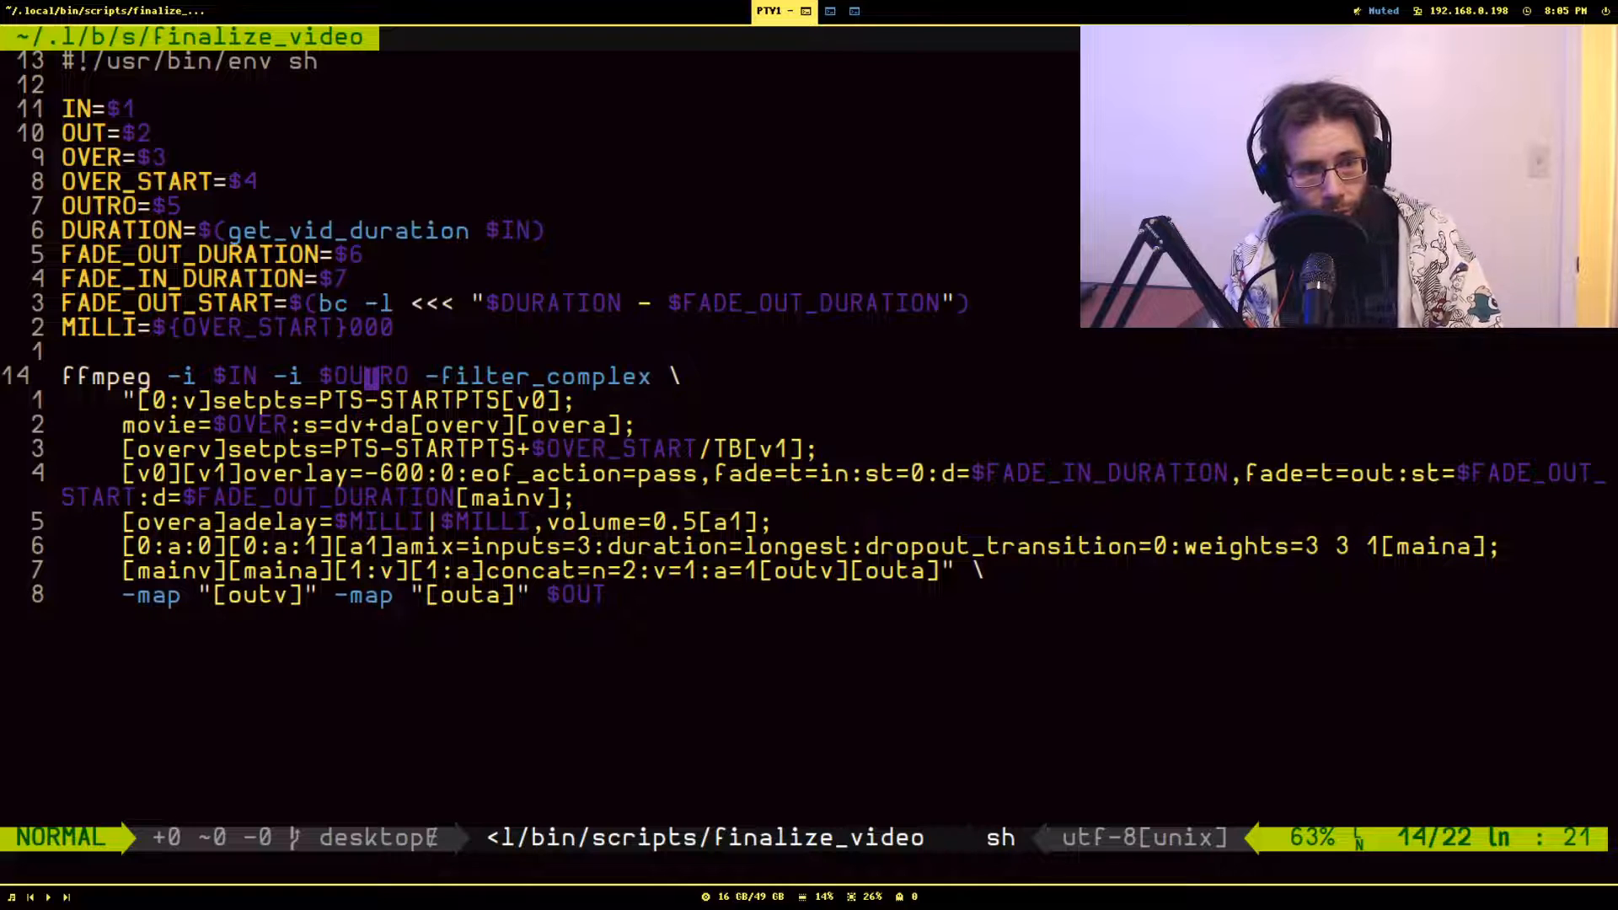
Step: Review the setpts, movie/overv and overlay start-offset filter lines of the ffmpeg command
key("j")
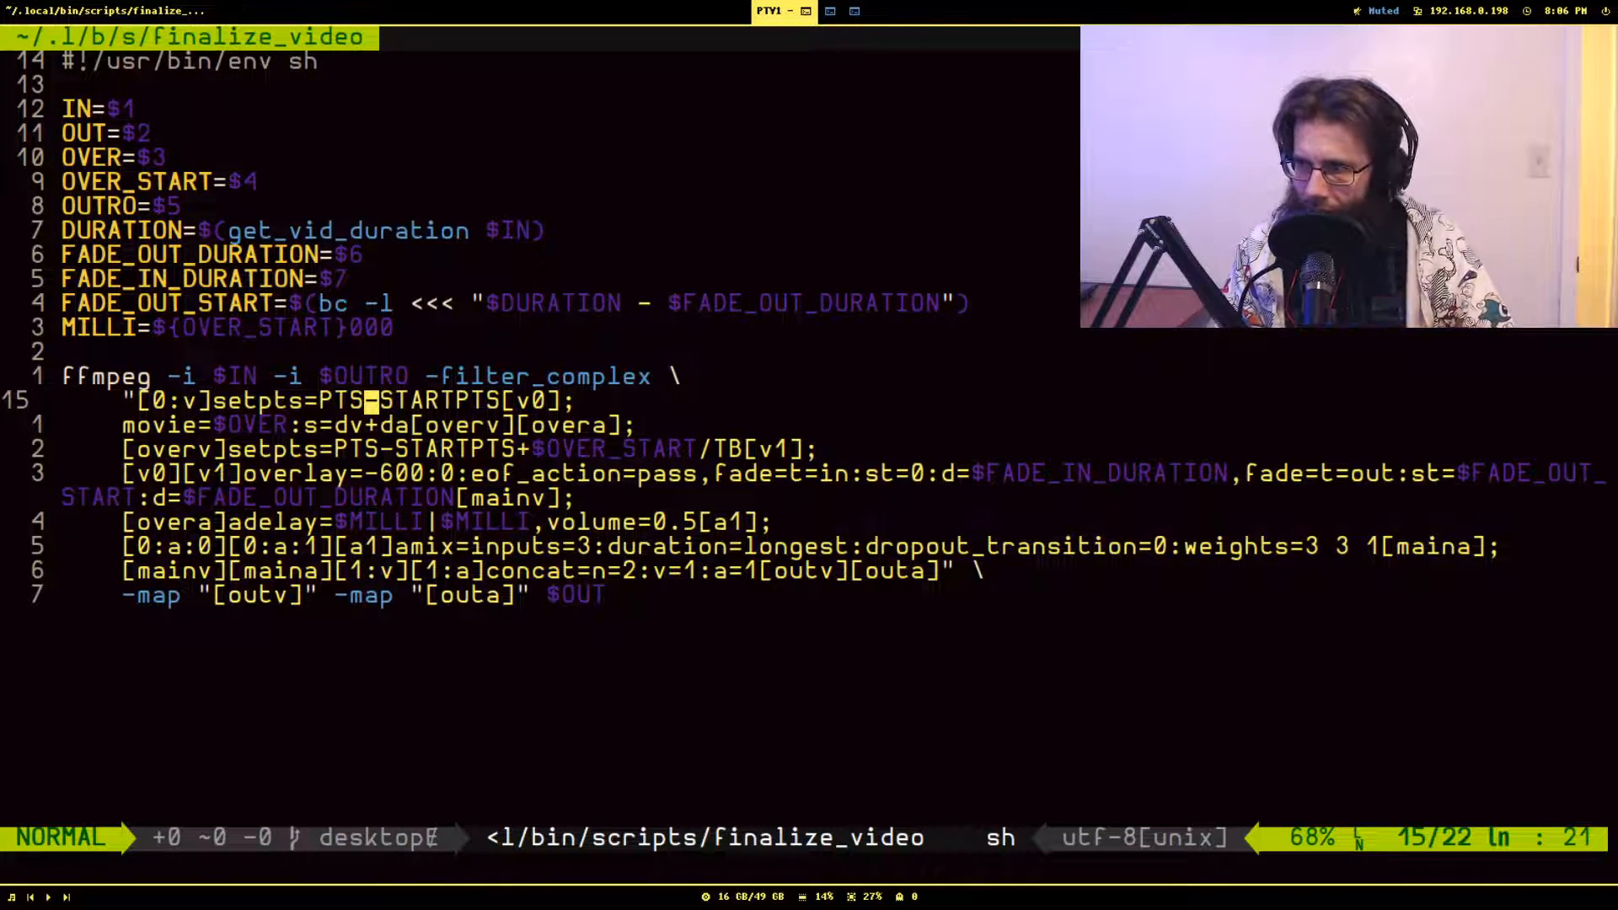
key("j")
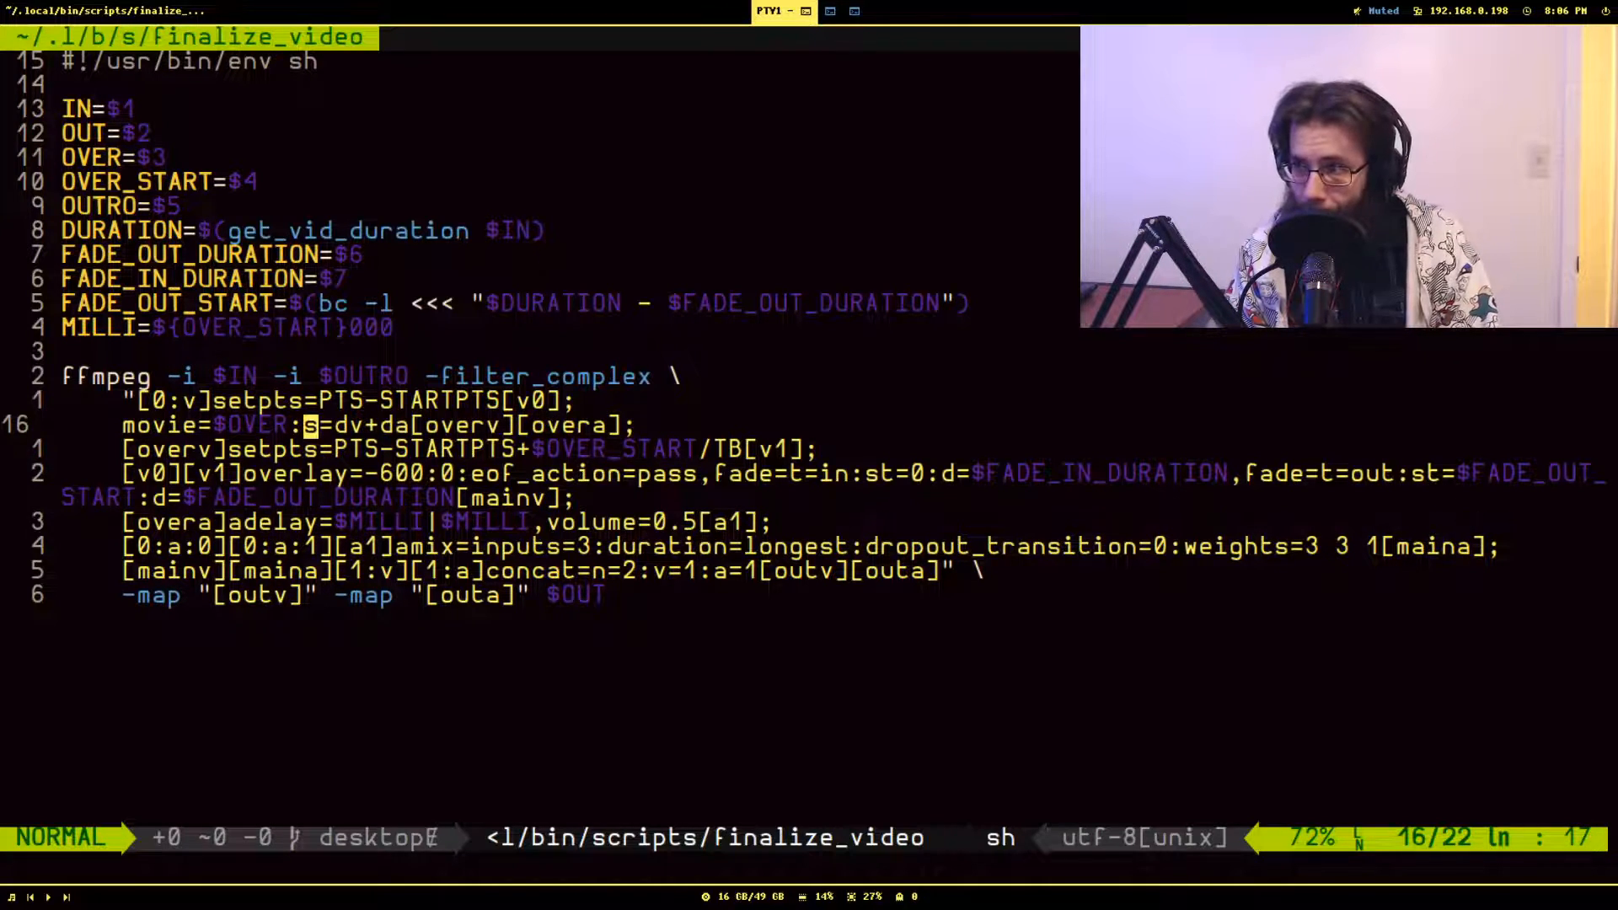
key("l")
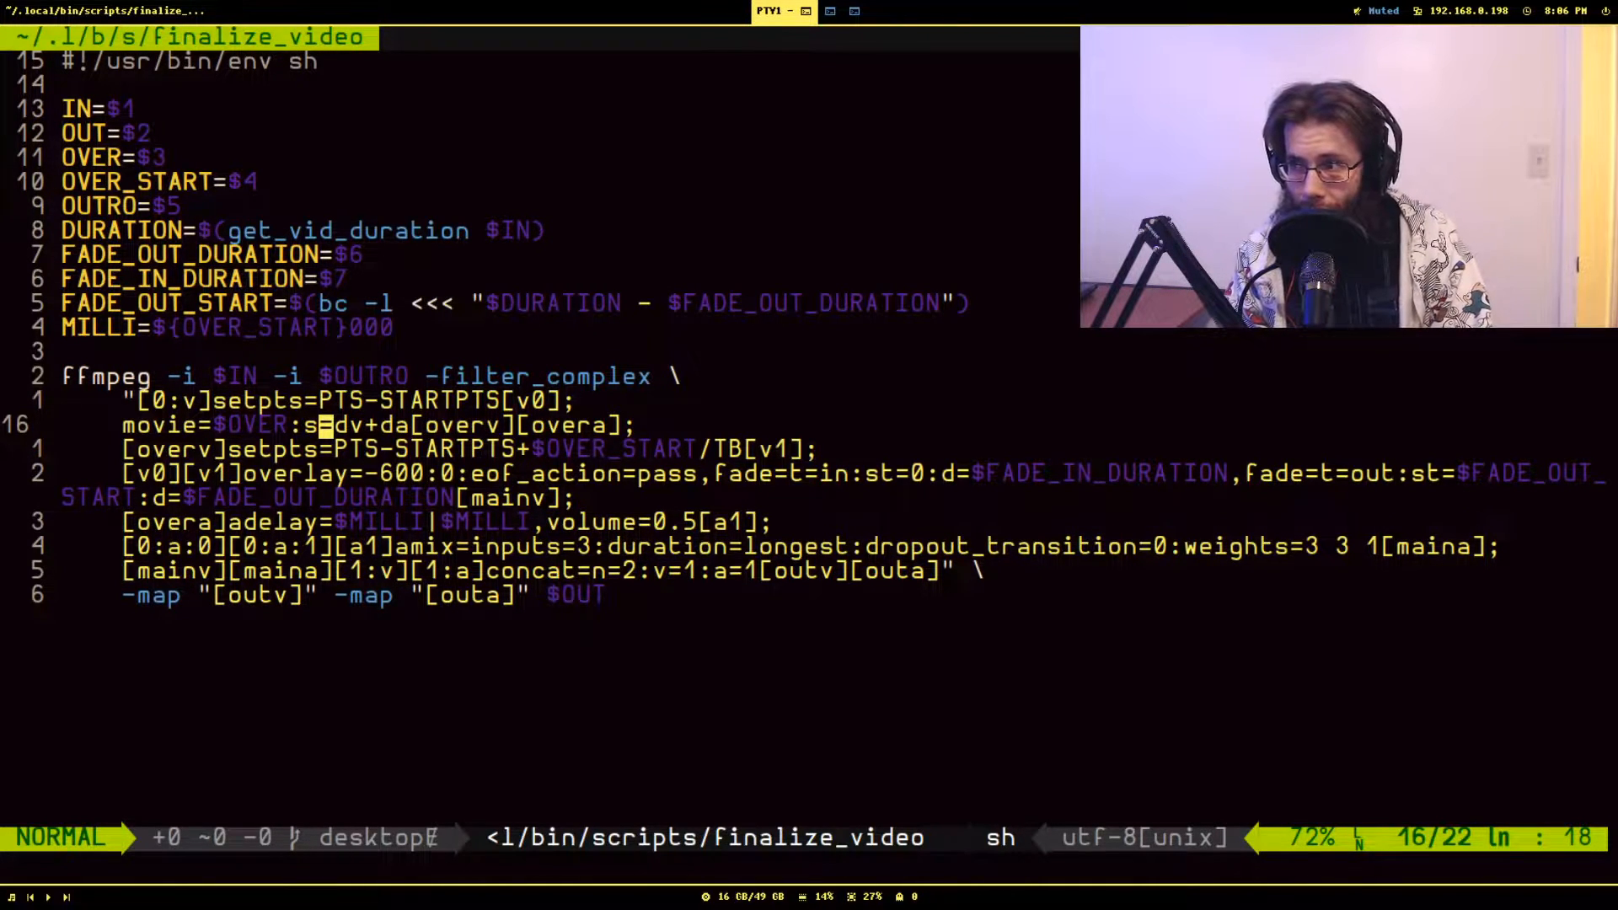
key("l")
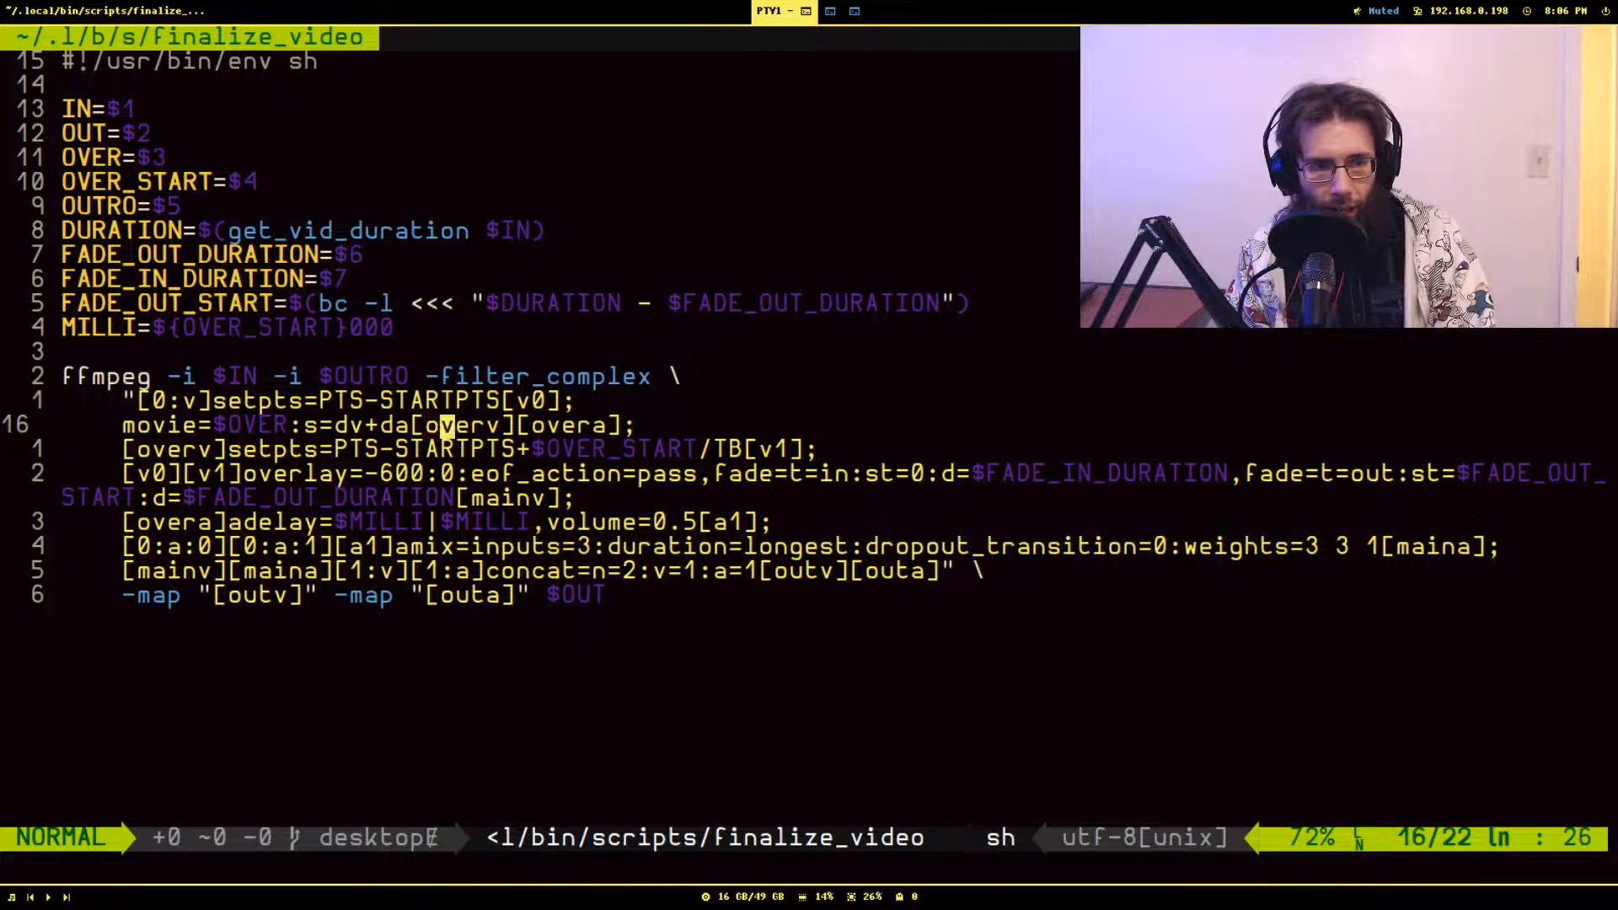
key("l")
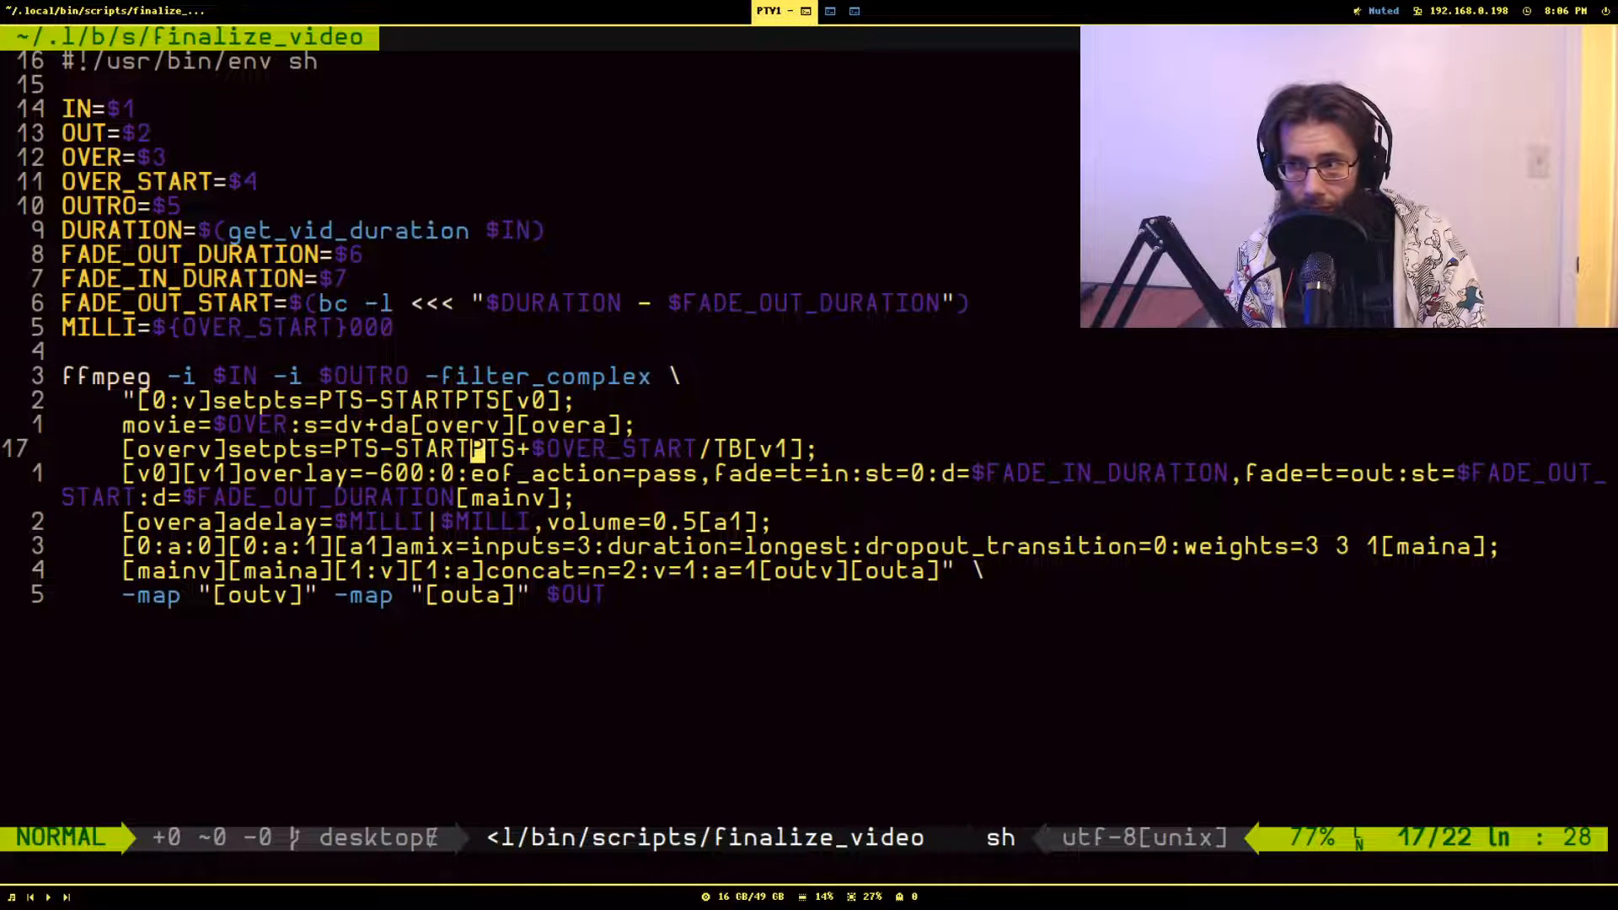
key("j")
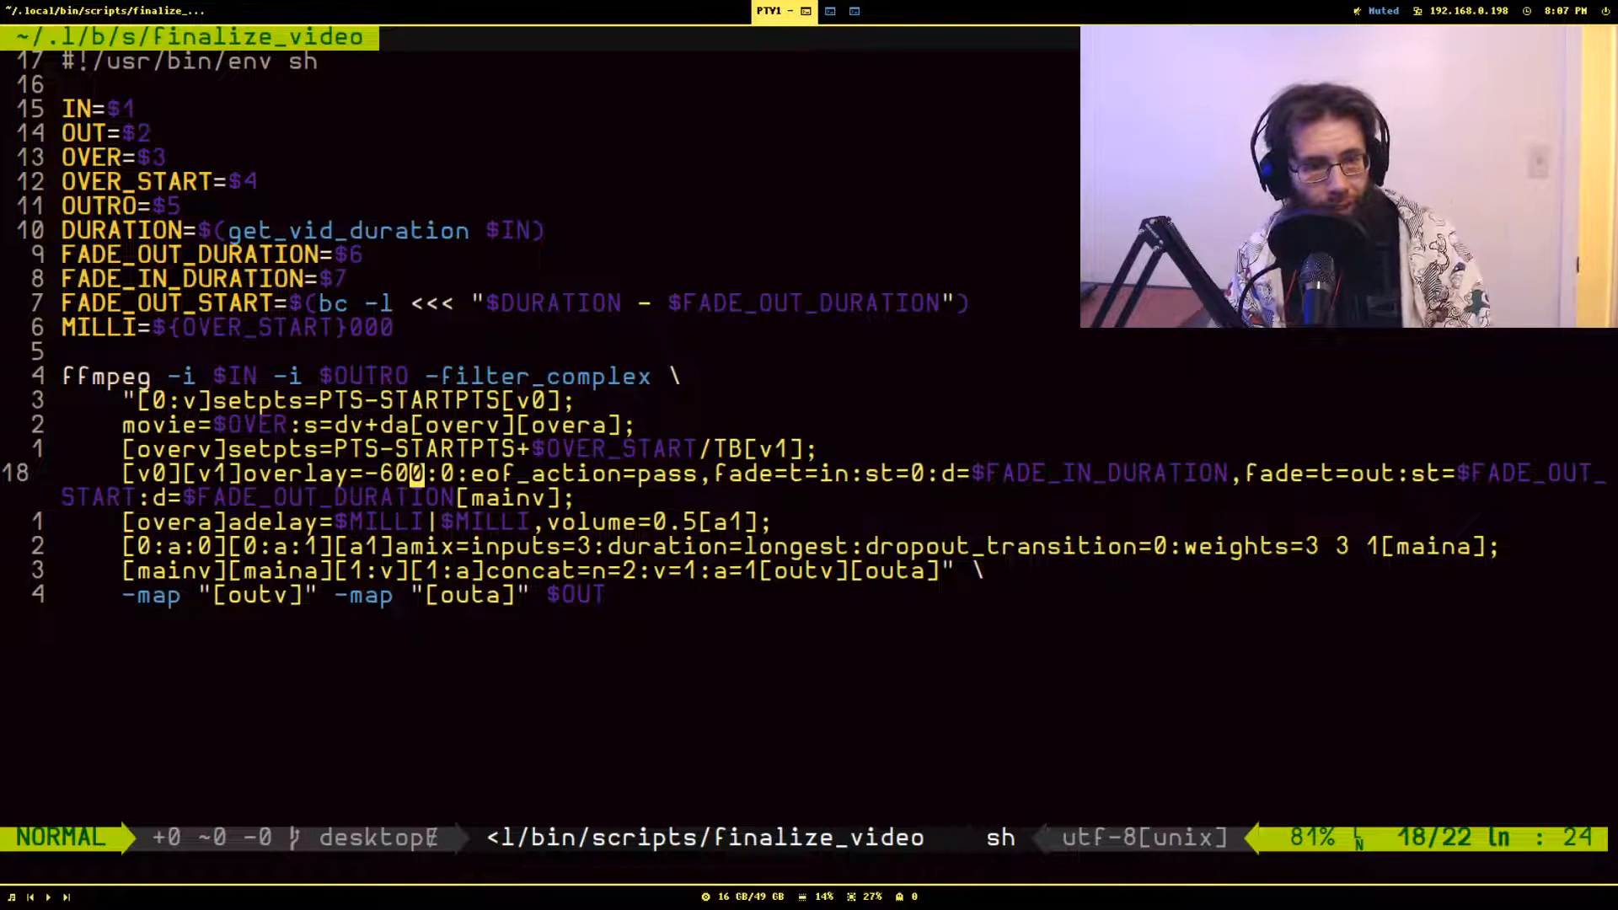
mouse_move(659, 472)
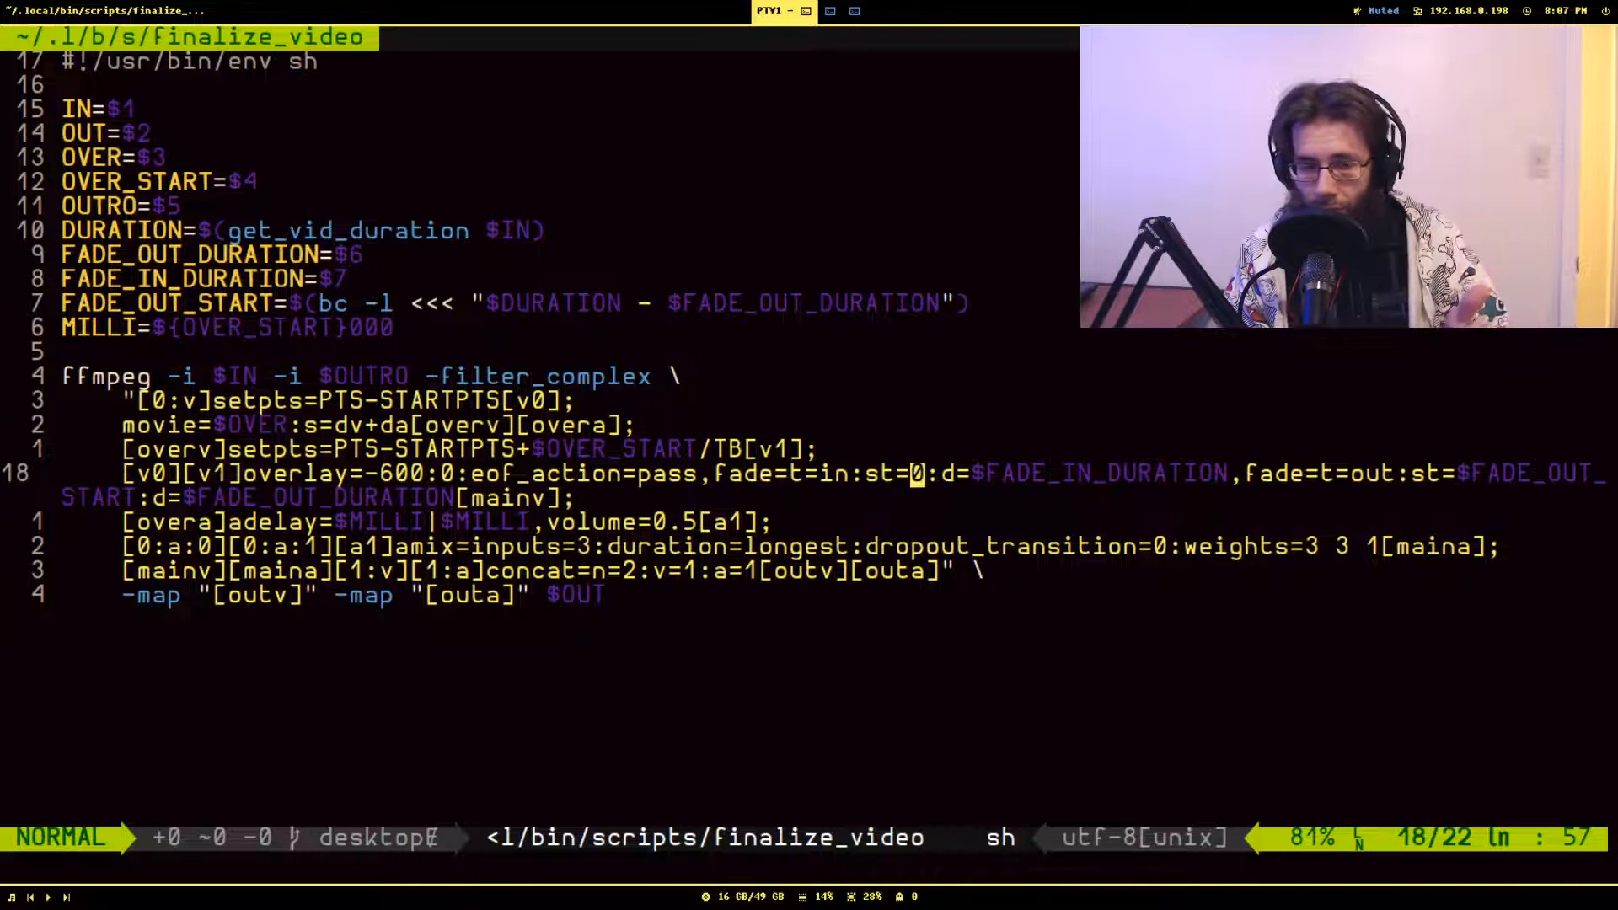
Step: Review the fade-in/fade-out, audio delay and volume, audio mixing and outro concat lines
key("l")
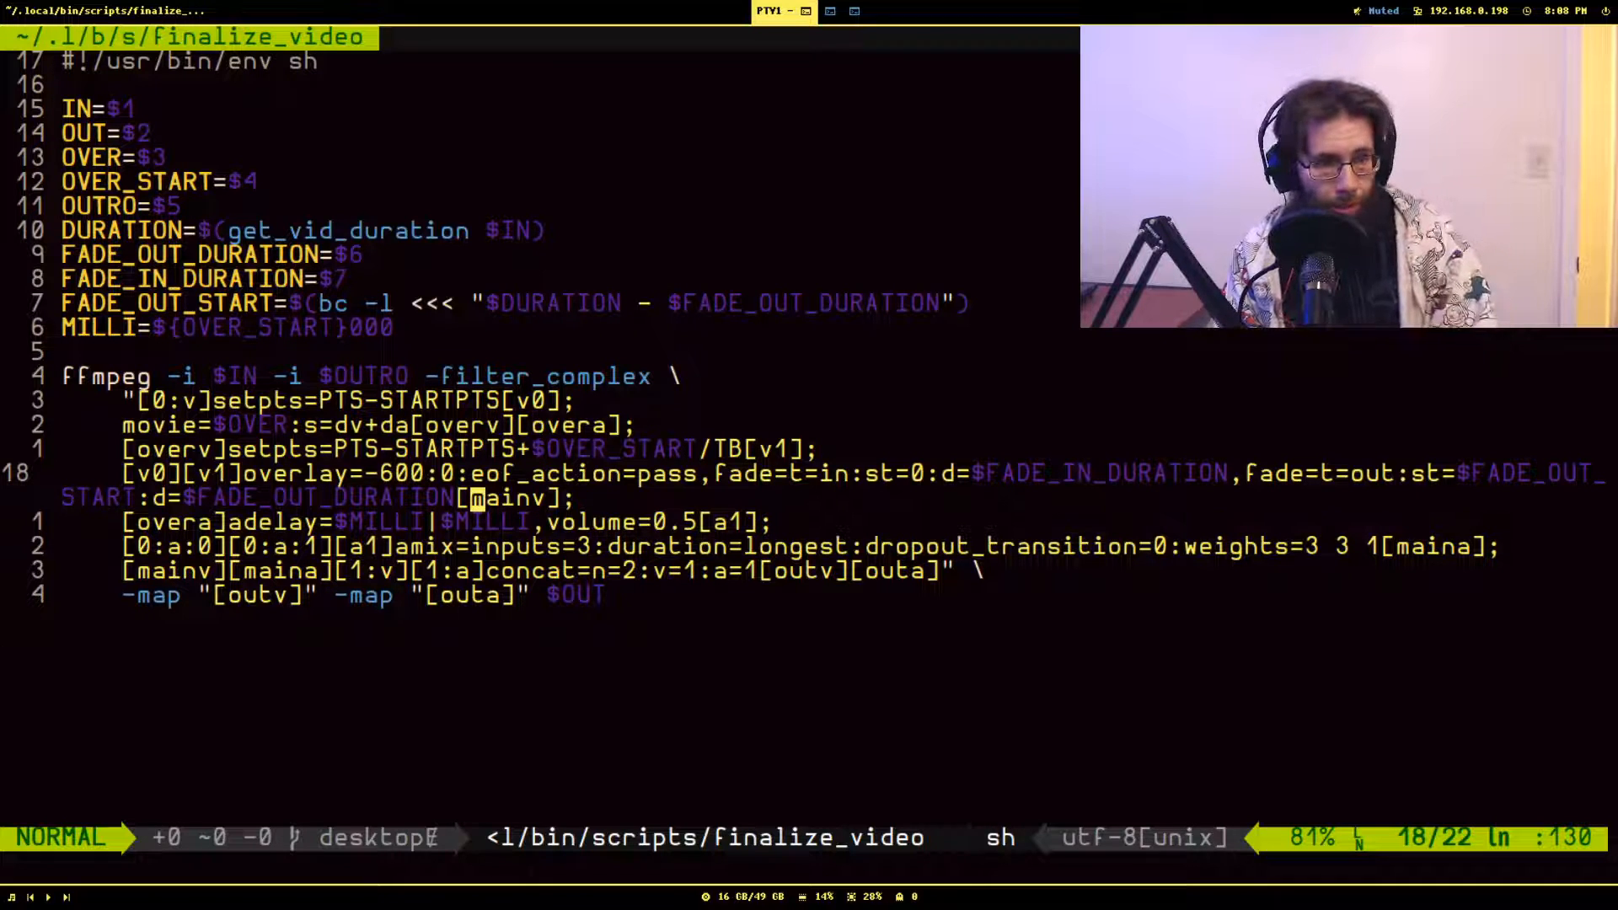
key("j")
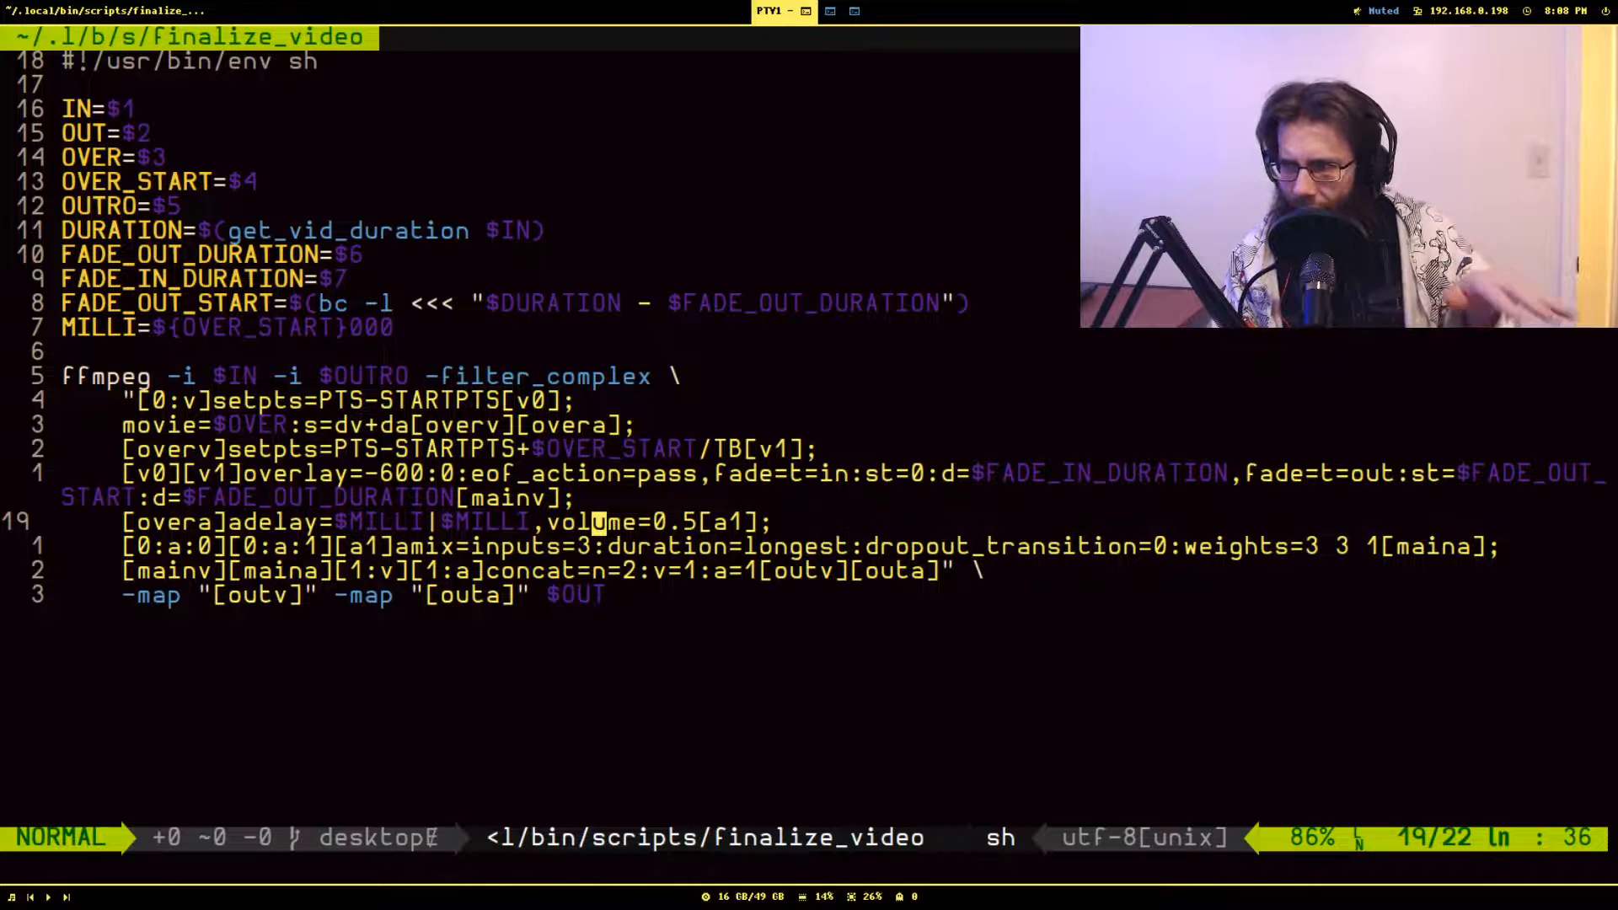
key("j")
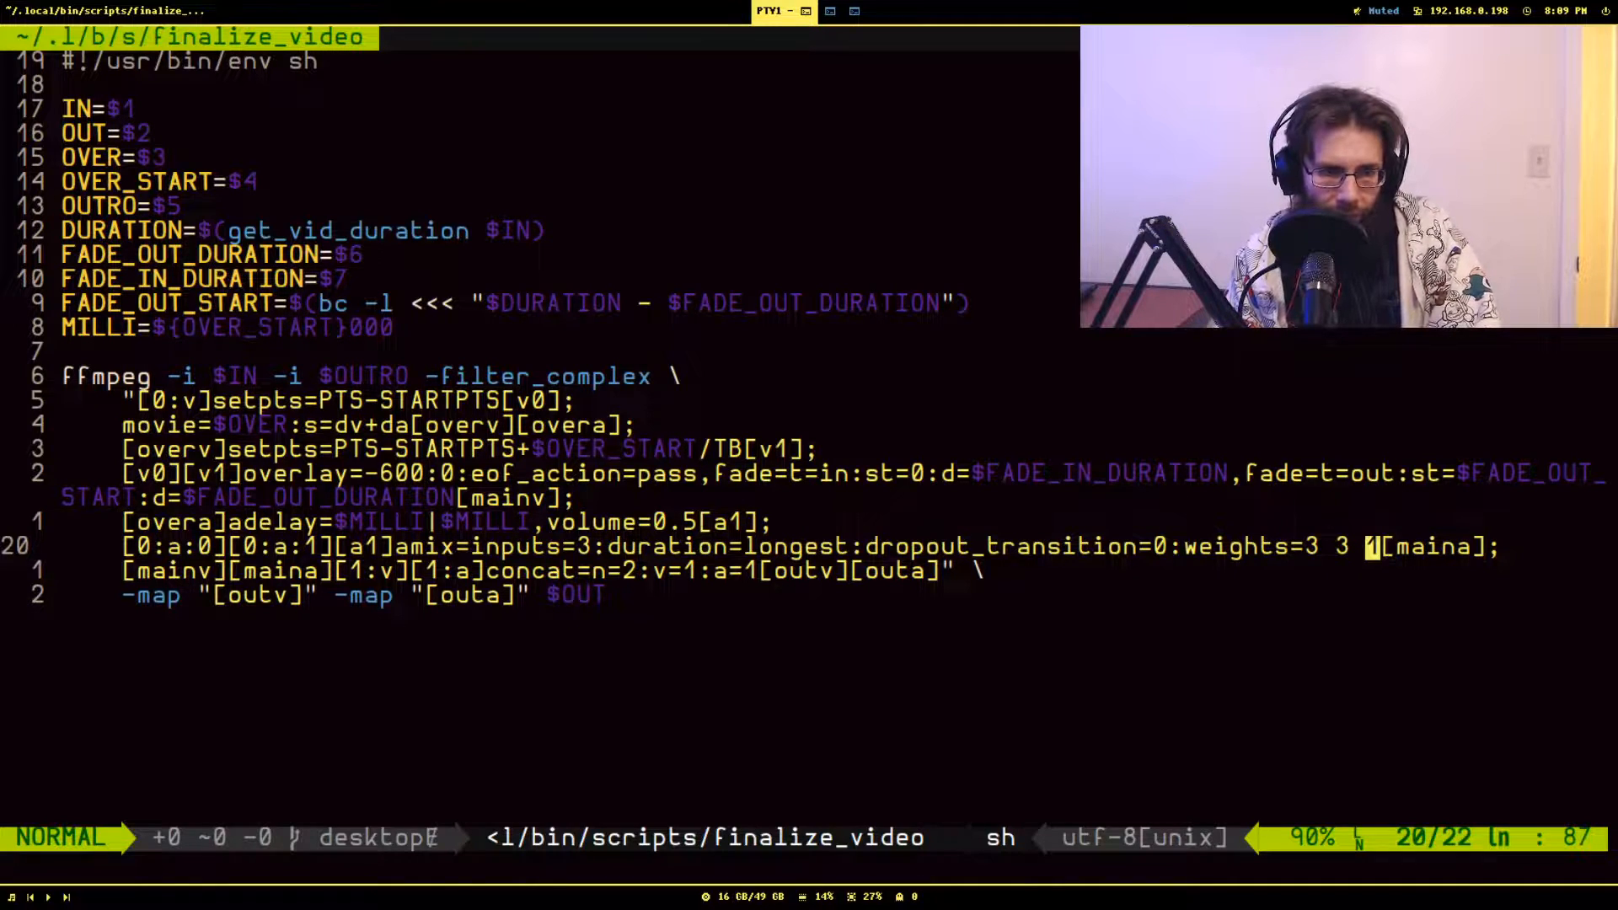
key("l")
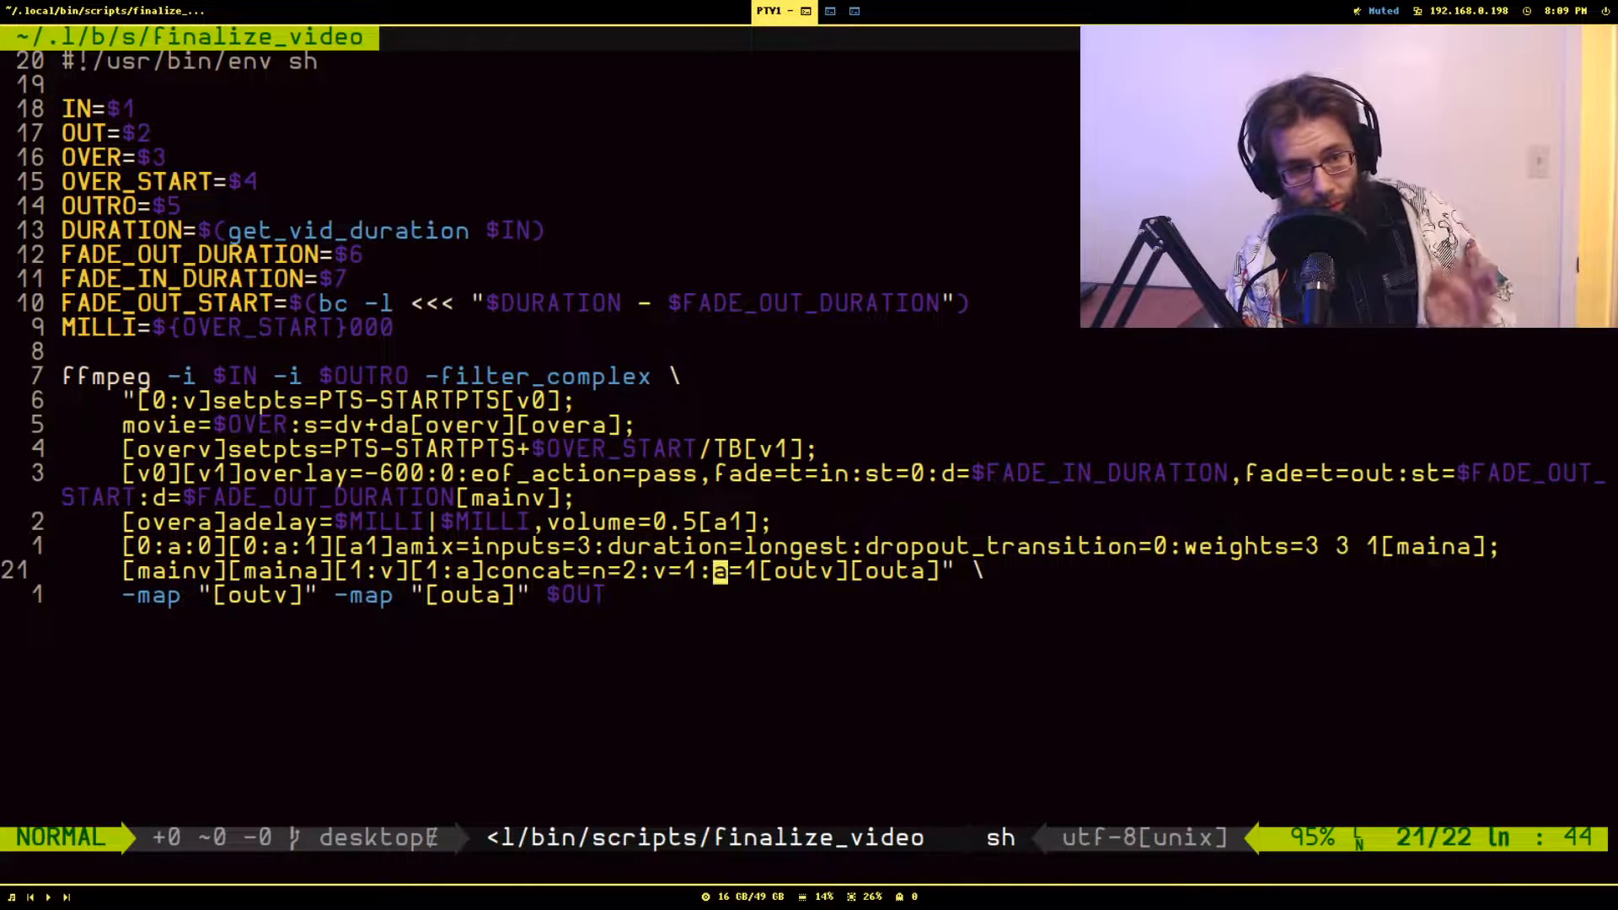
key("l")
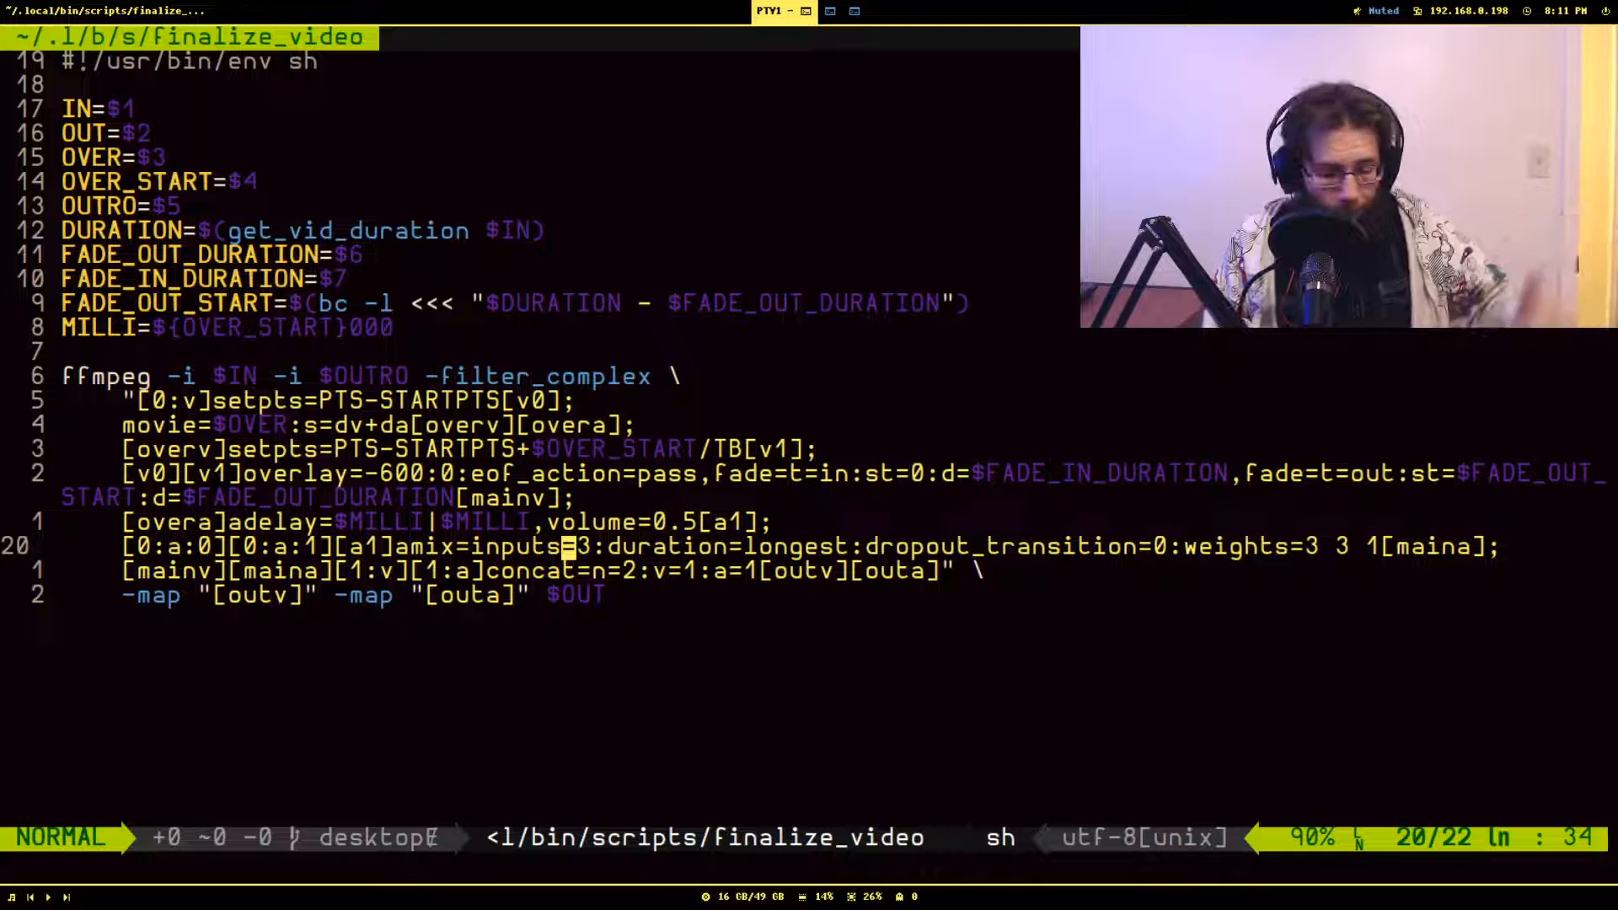
Step: Quit Vim with :q and list the project files with ls -l showing exact byte sizes
type(":q")
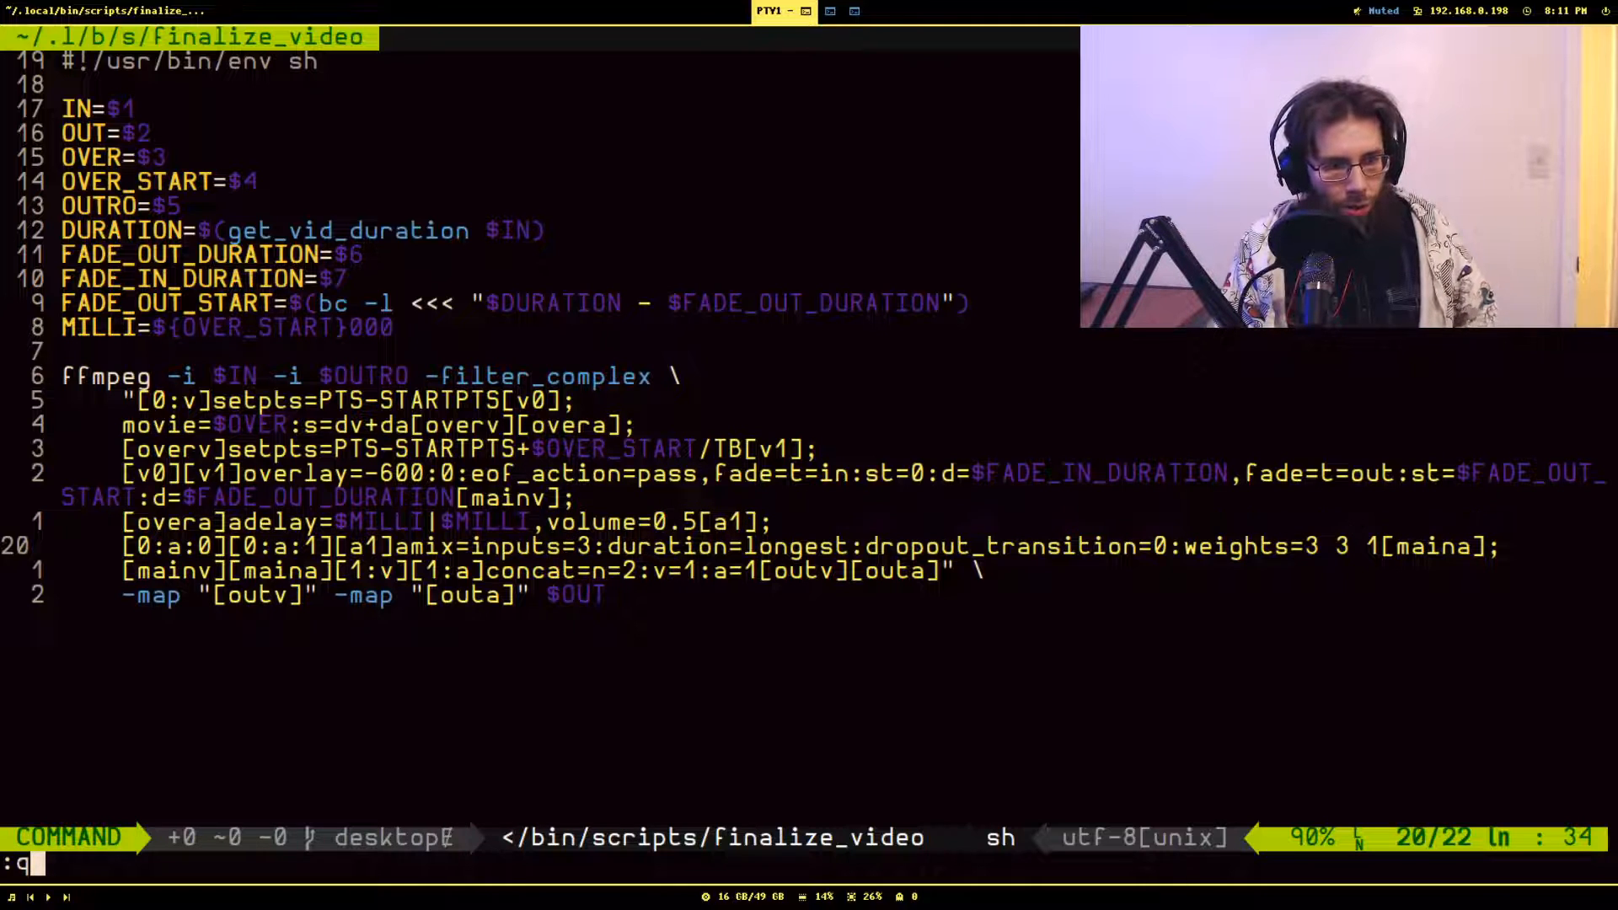
key("Return")
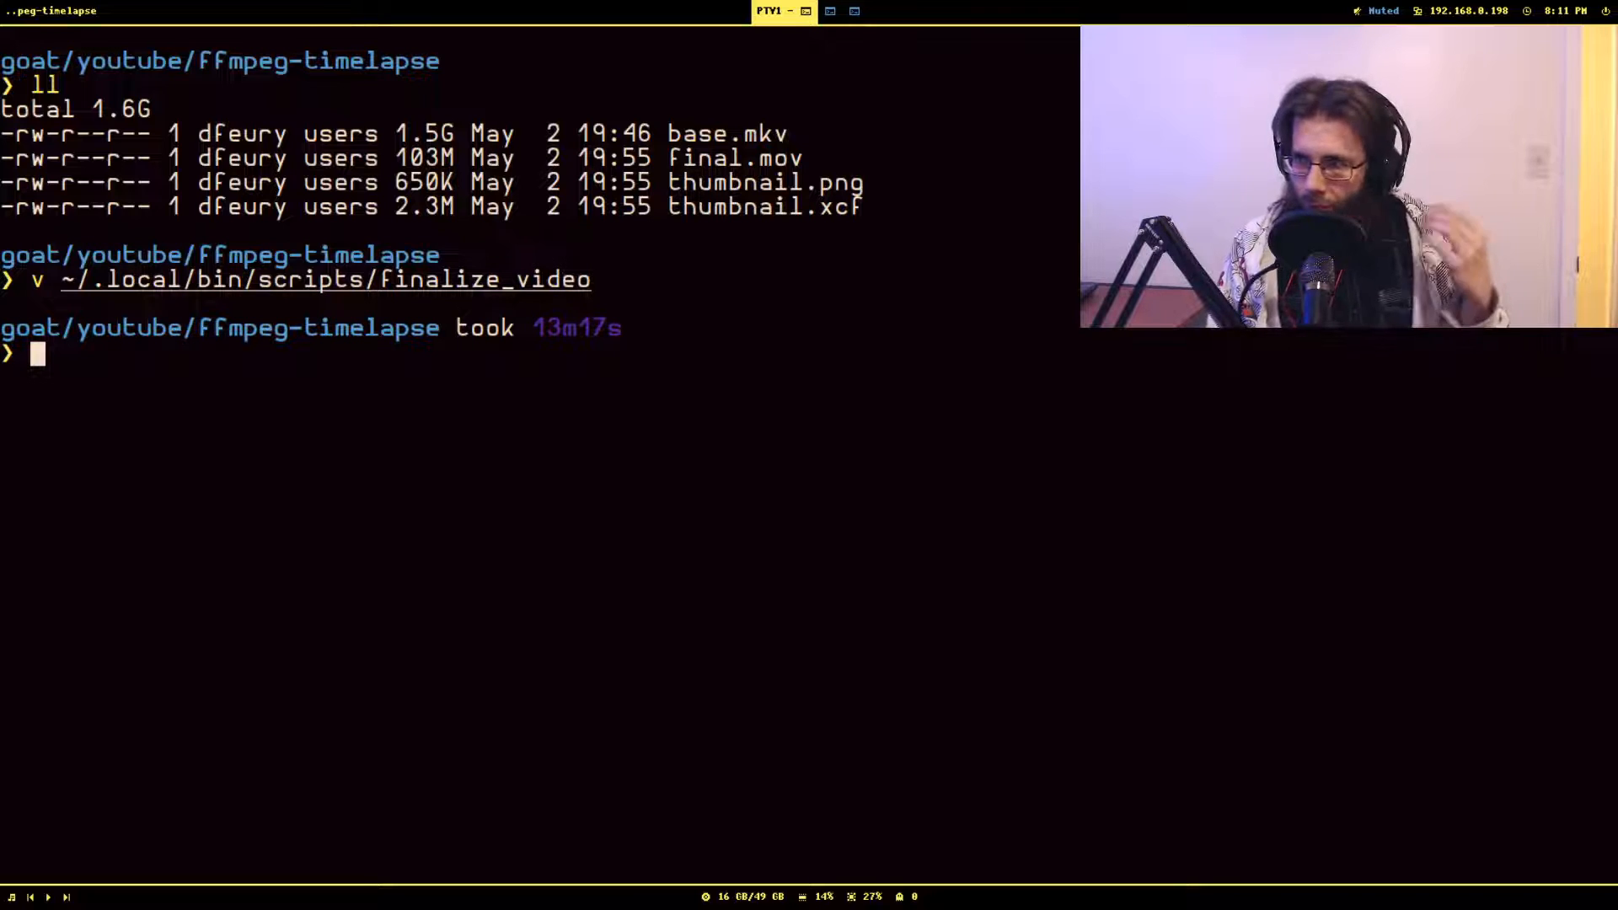
type("ls -l")
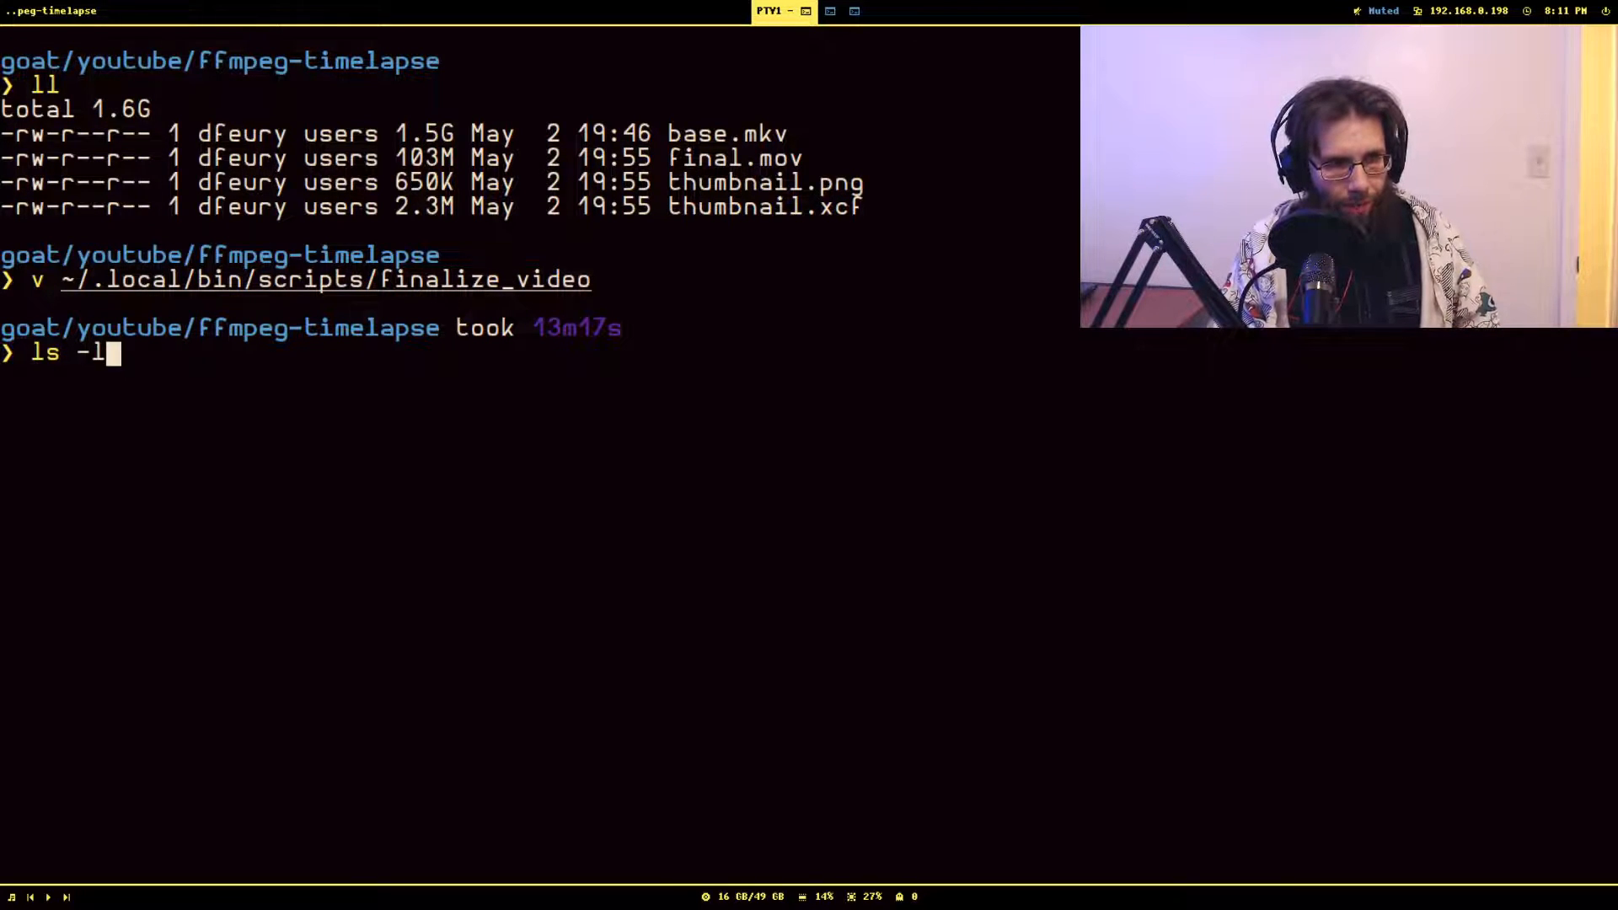
key("Return")
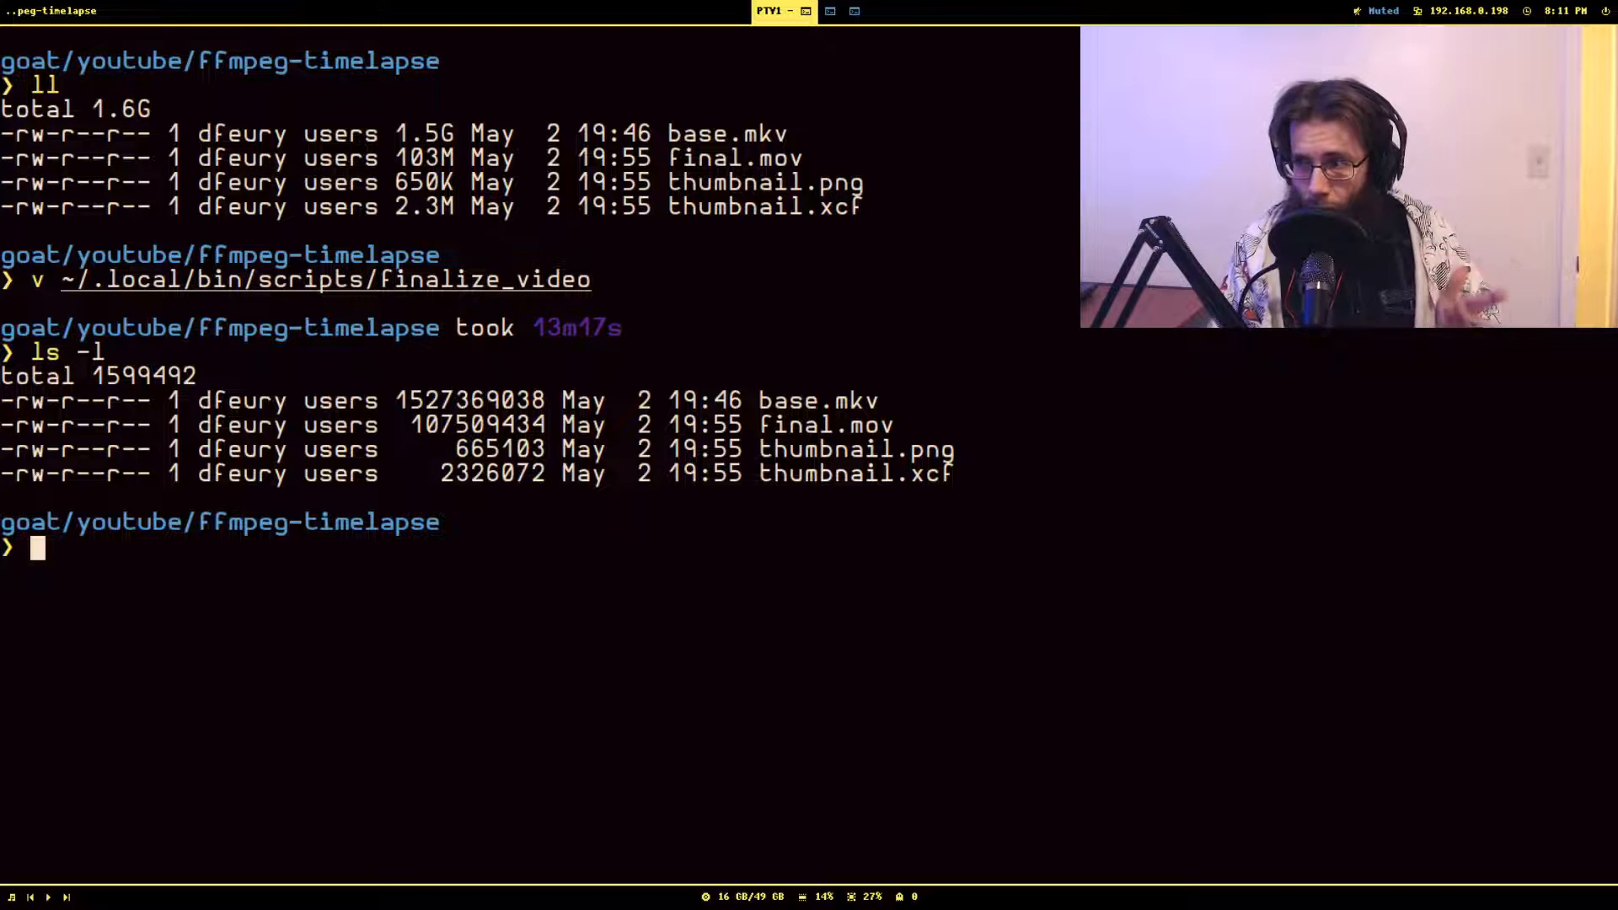
Step: Play the raw recording 2020-05-02_19-36-06.mkv in mpv through to its end
type("mpv 2020-05-02_19-36-06.mkv")
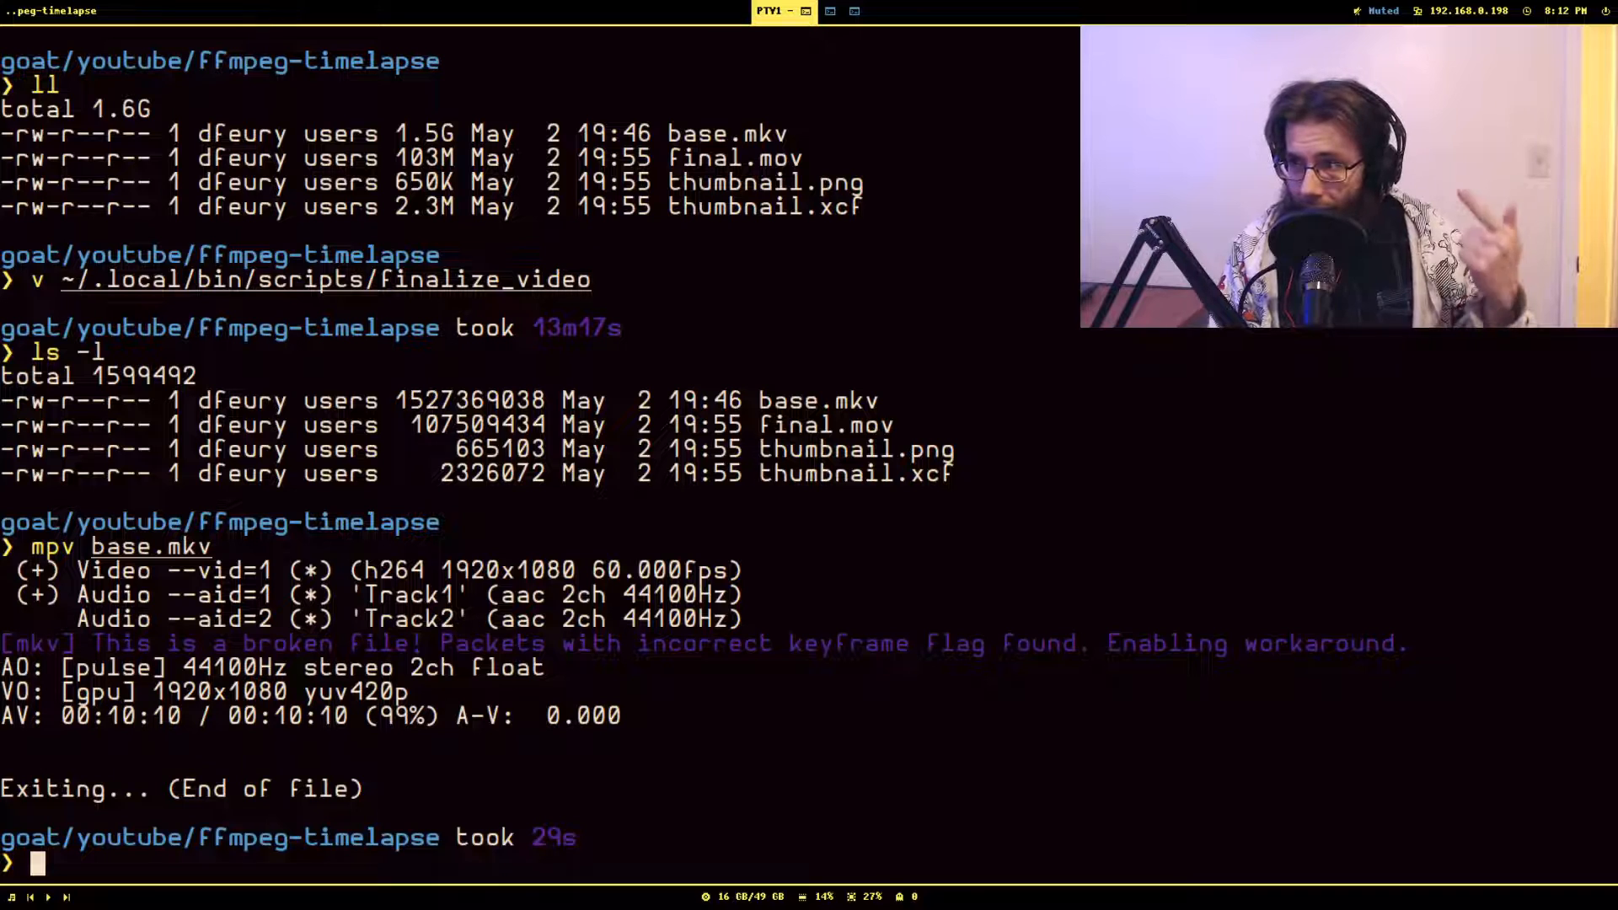
Step: Recall the mpv command, swap base.mkv for final.mov, and start playing the processed video
type("mpv base.mkv")
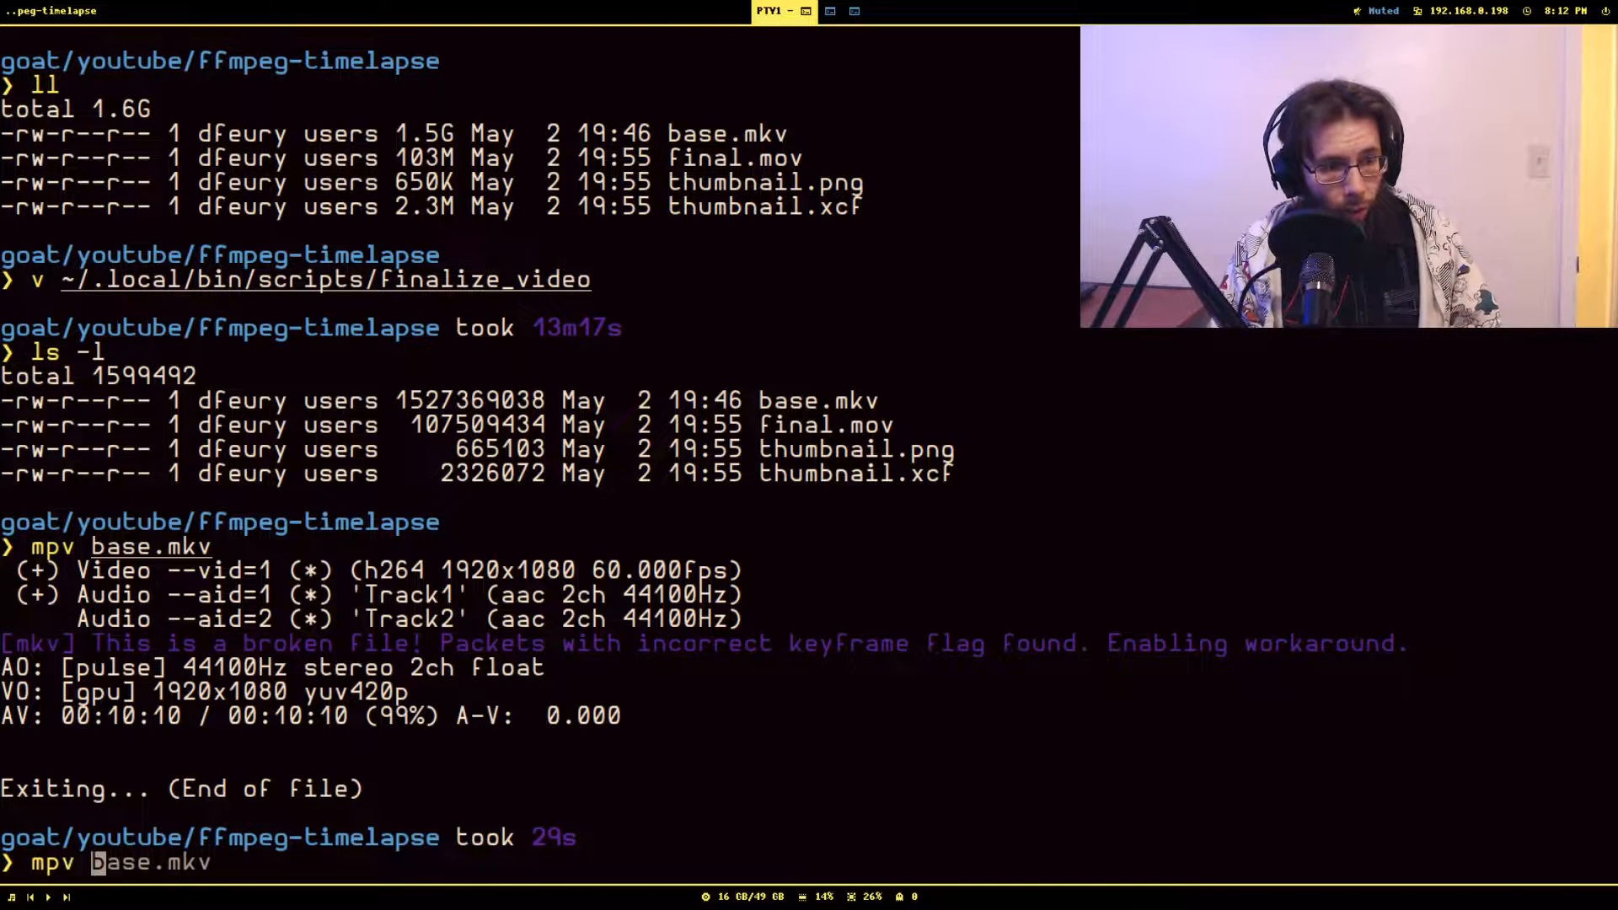
type("final.mov")
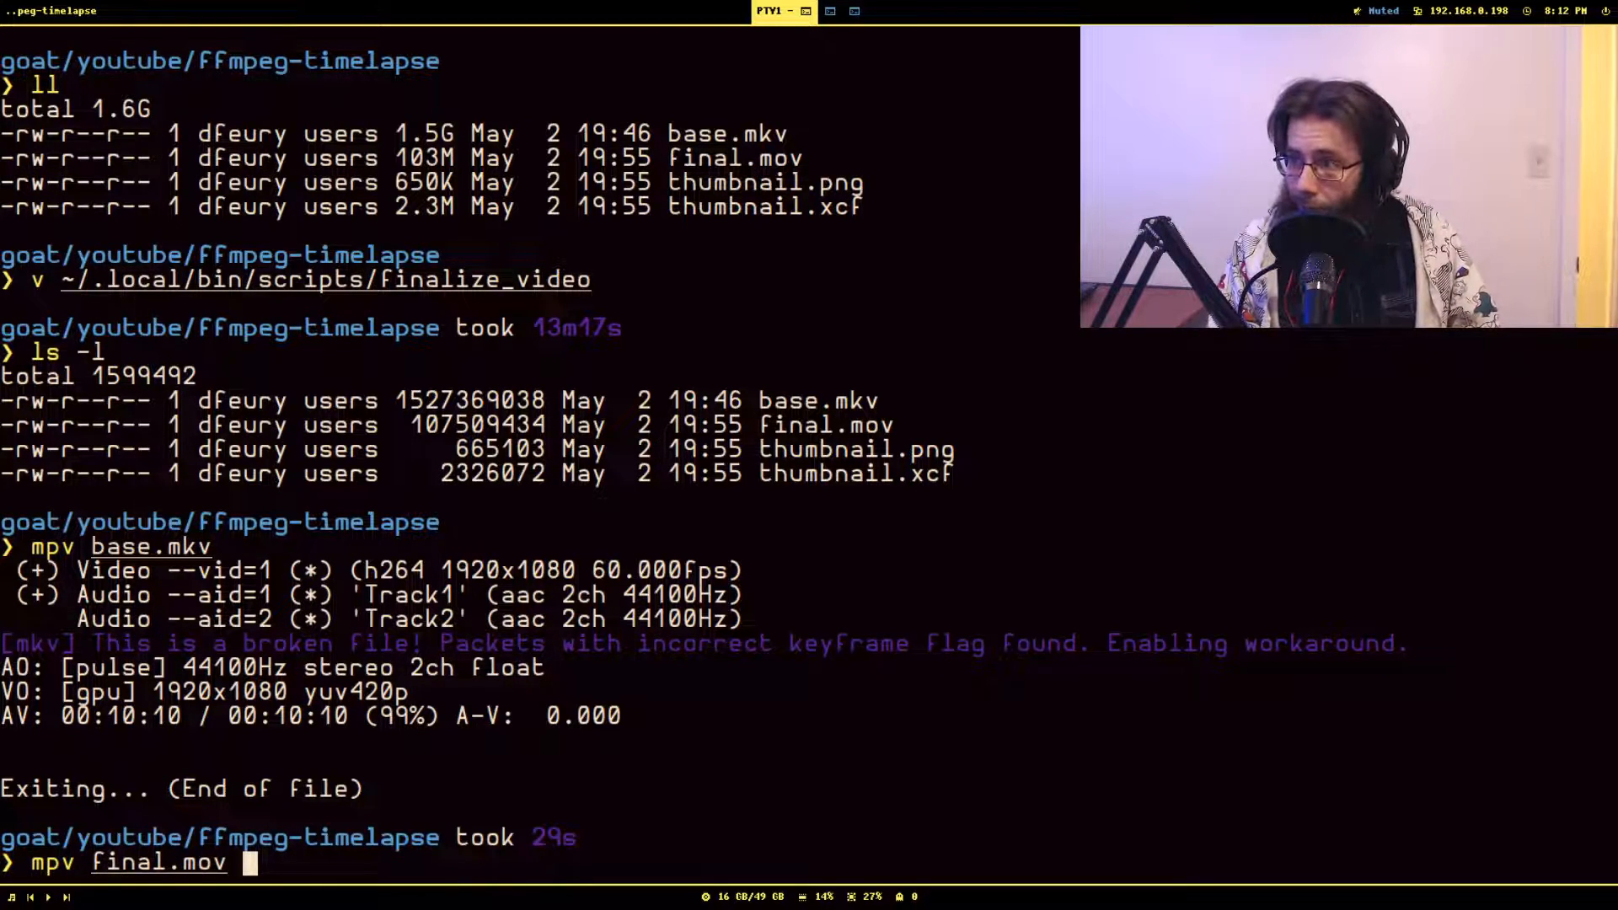
key("Return")
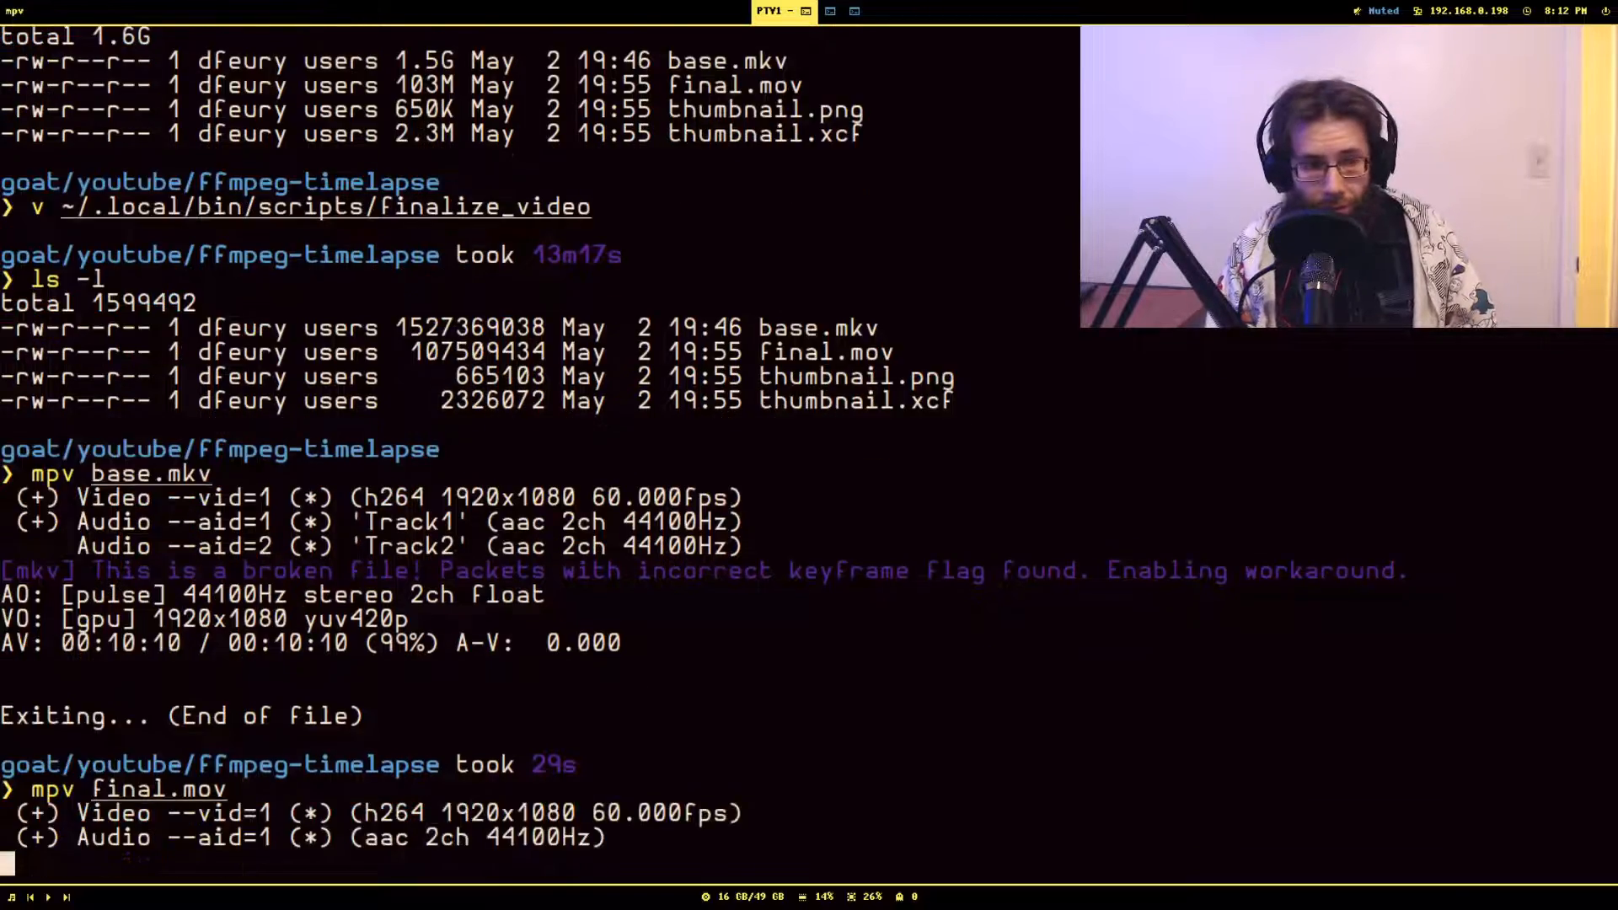